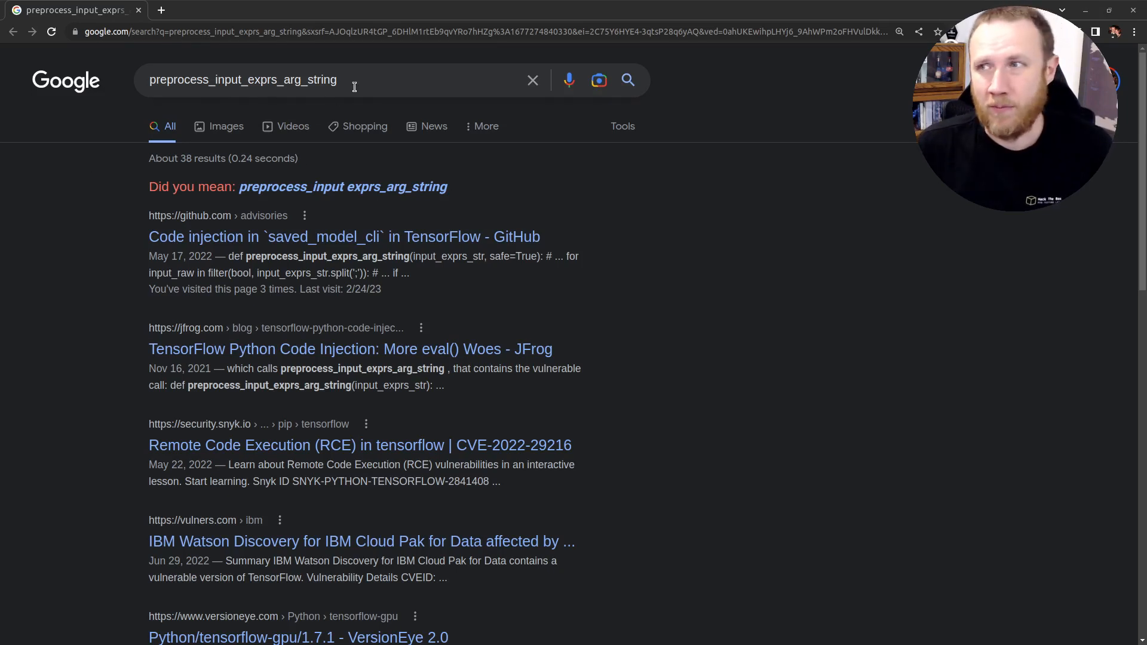
mouse_move(715, 258)
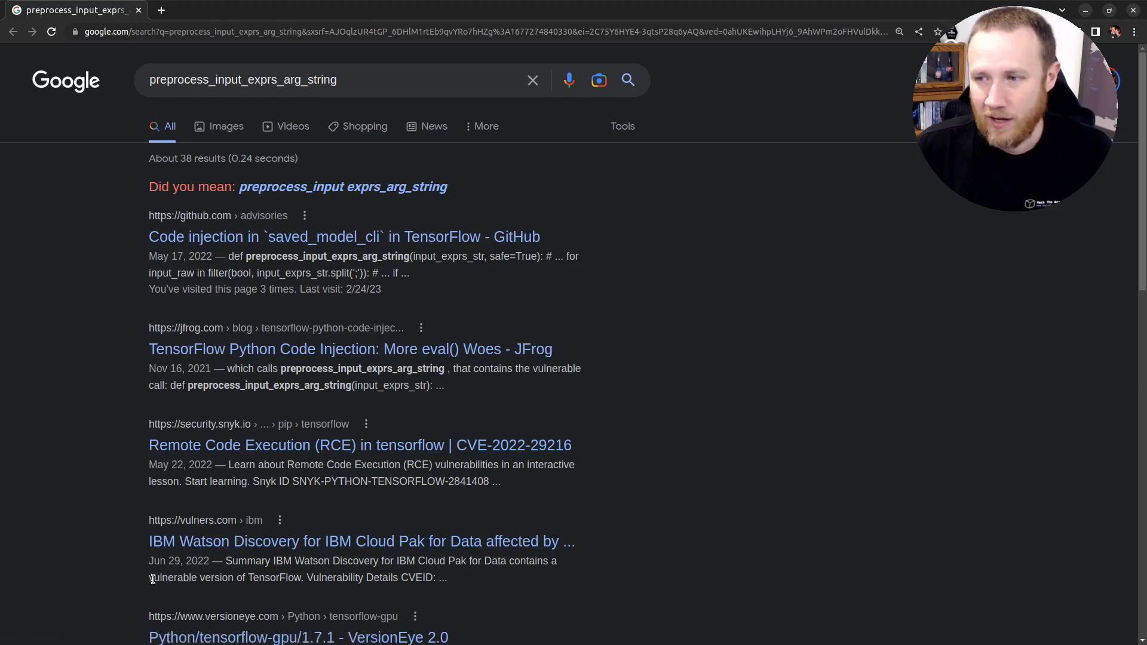
Scroll the Google results down to the GitHub saved_model_cli code injection advisory.
scroll("down", 3)
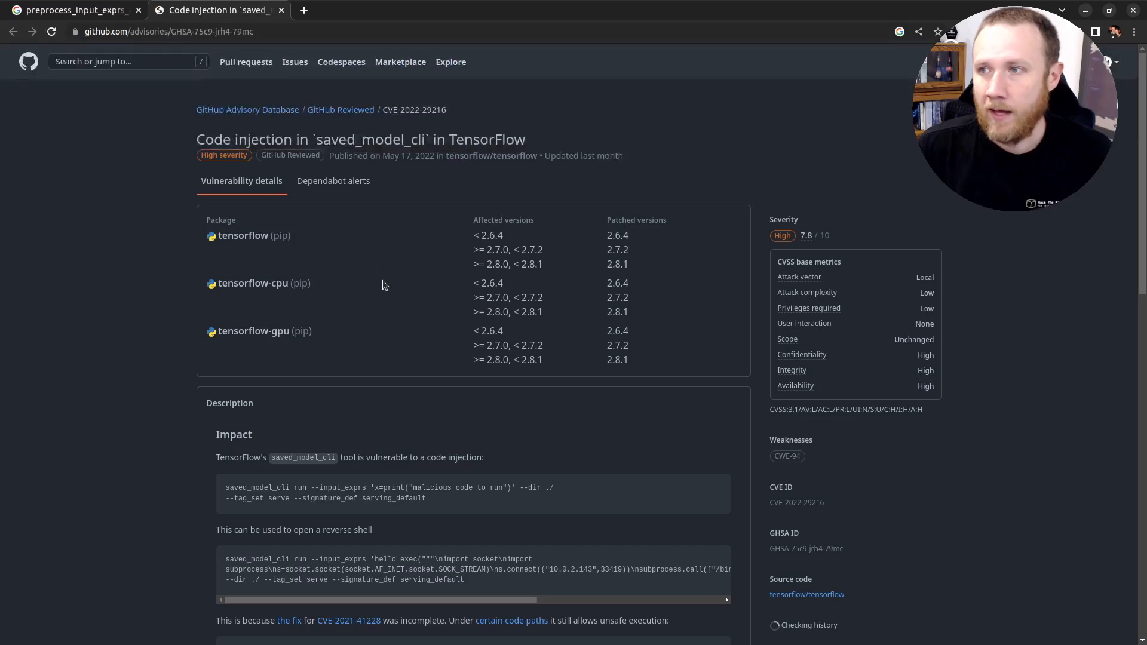
scroll("down", 3)
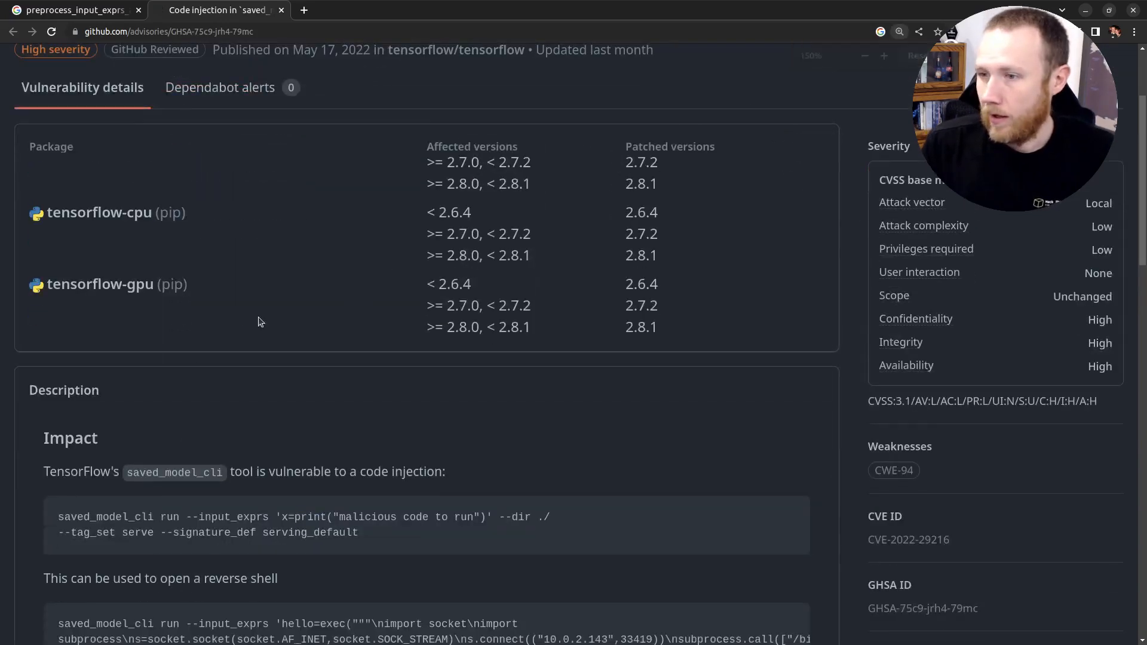
scroll("down", 3)
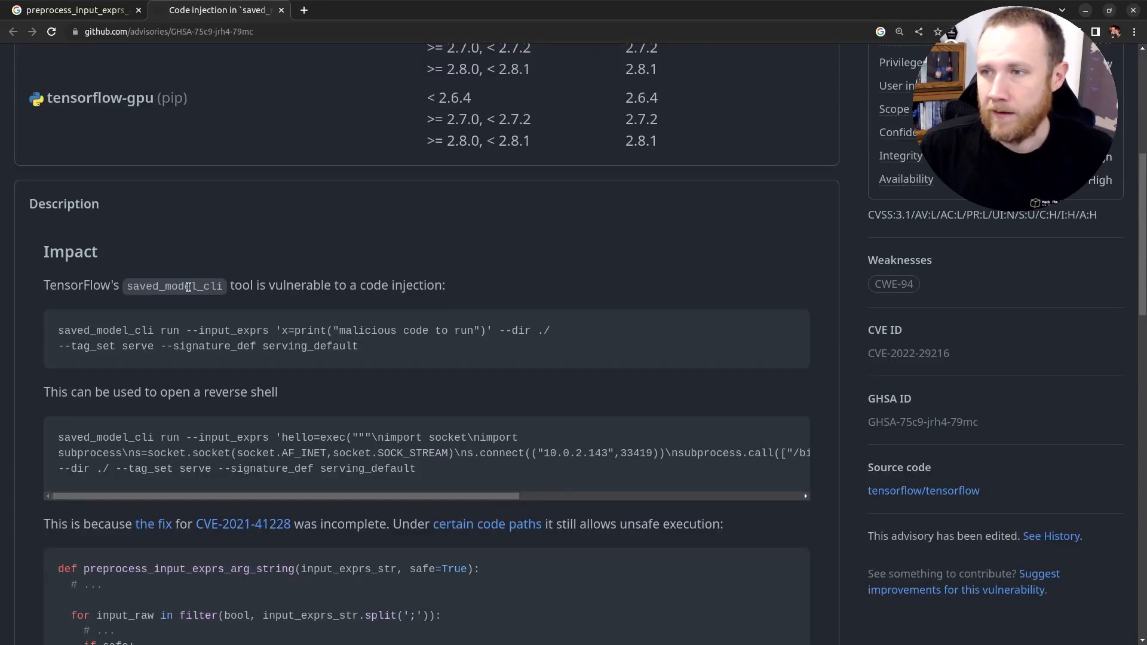
mouse_move(223, 349)
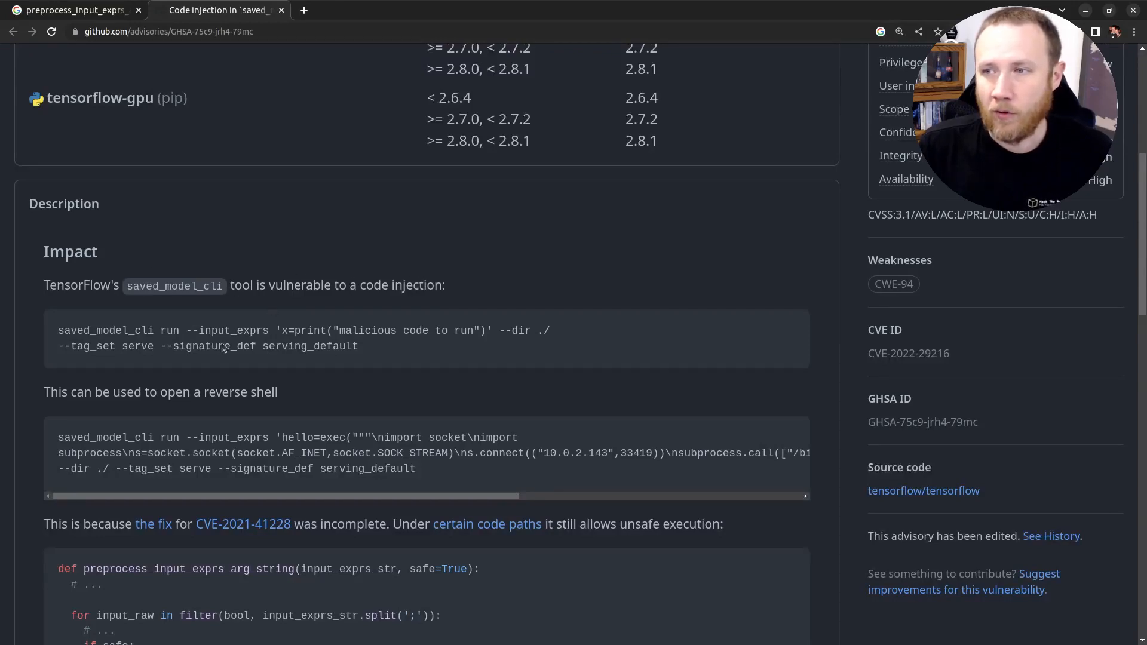
scroll("down", 3)
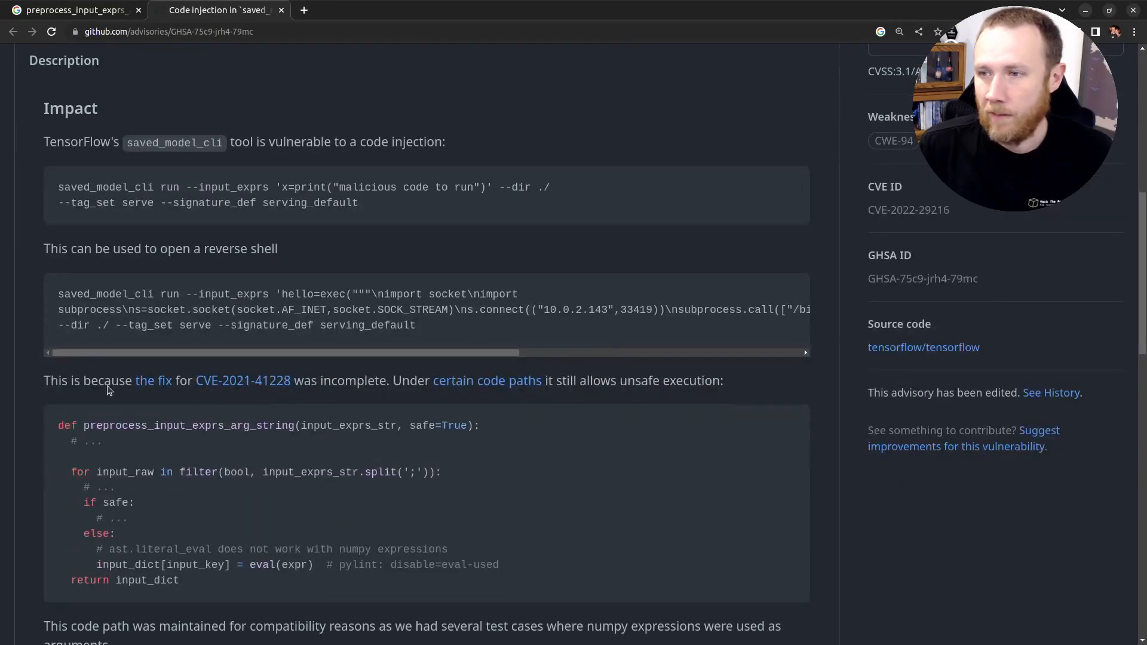
scroll("down", 3)
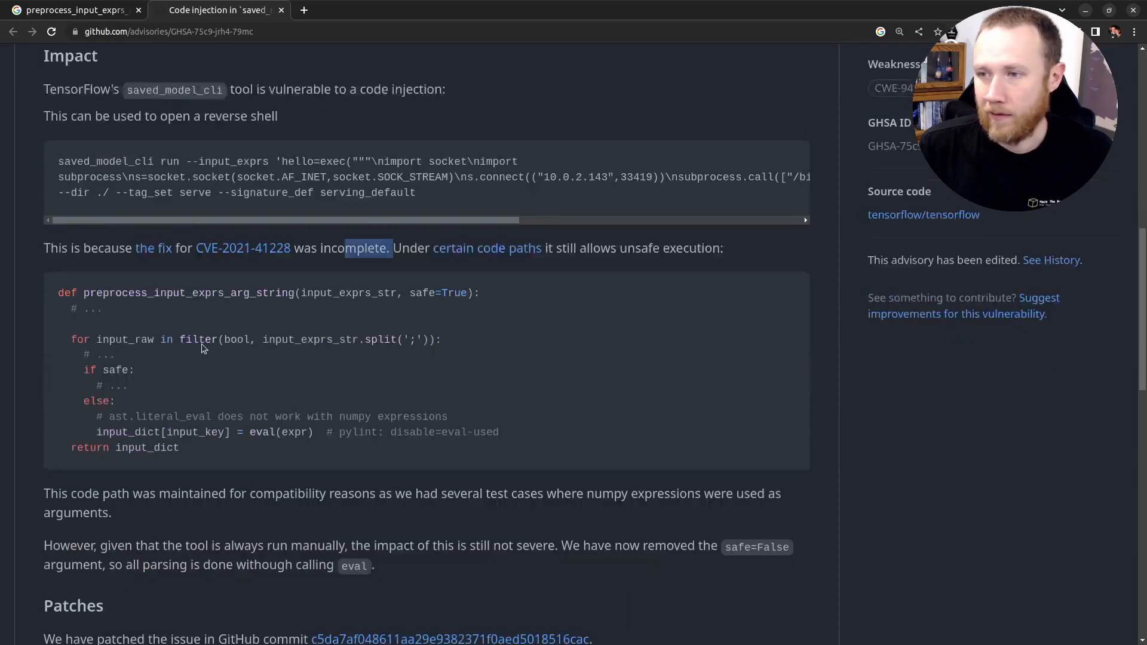
scroll("down", 3)
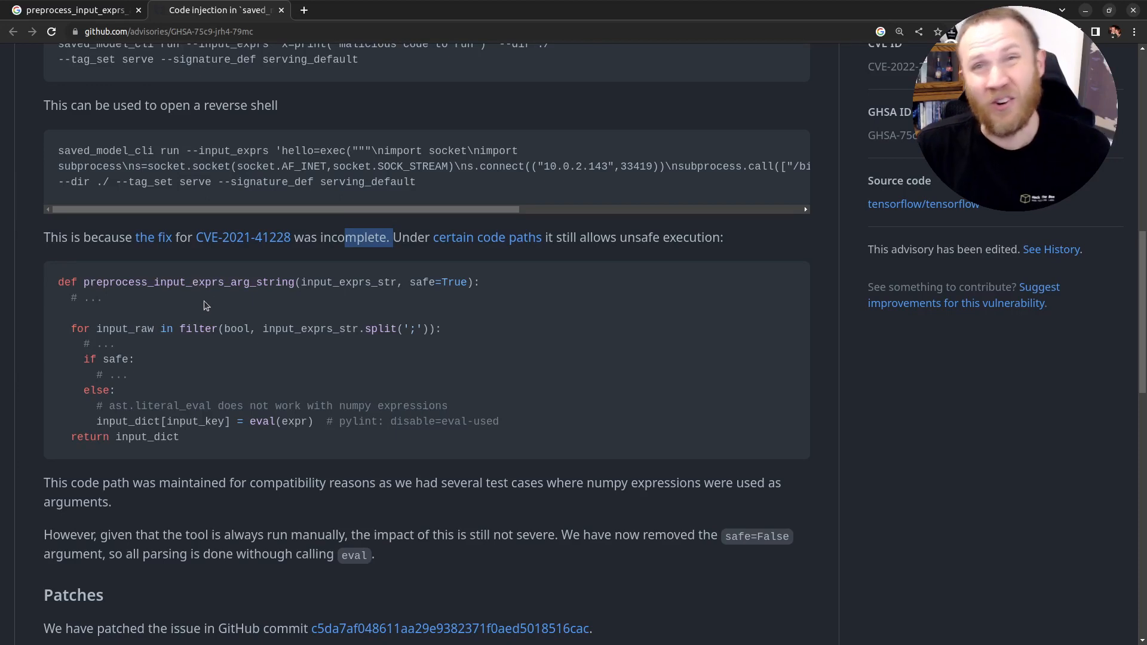
mouse_move(149, 329)
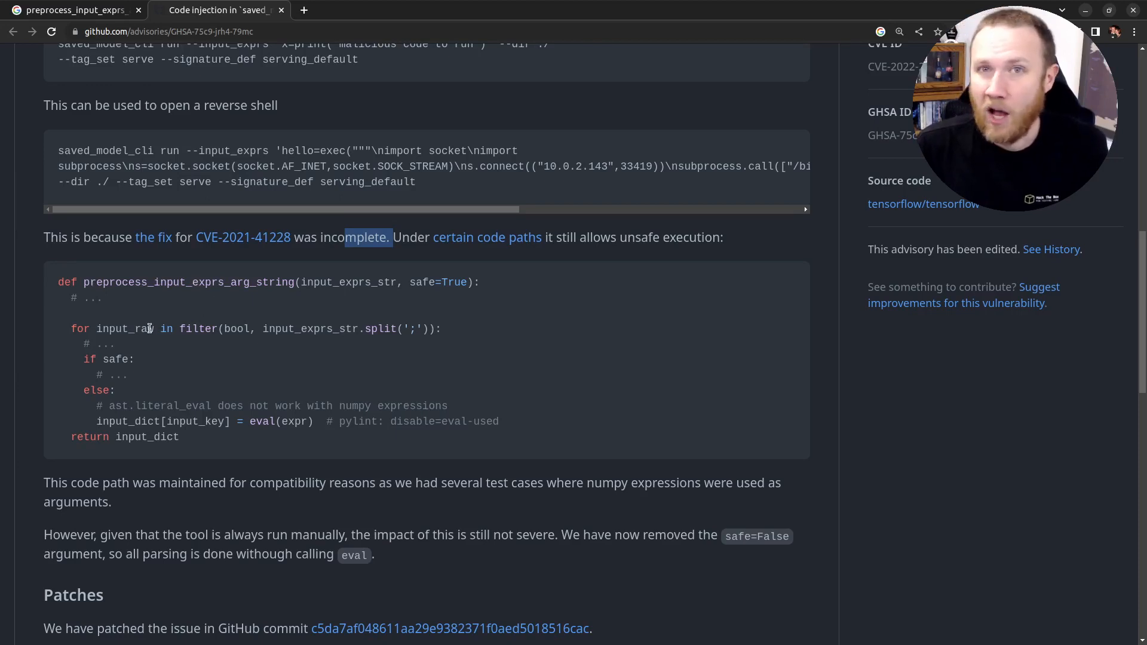
left_click_drag(96, 420, 289, 421)
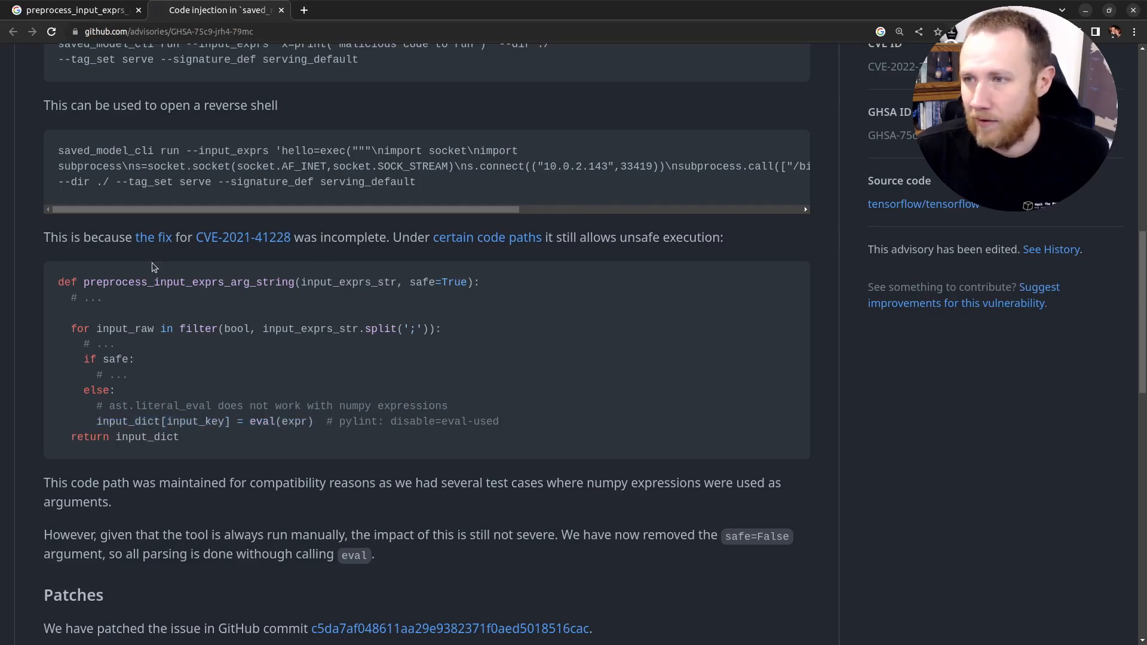
mouse_move(462, 375)
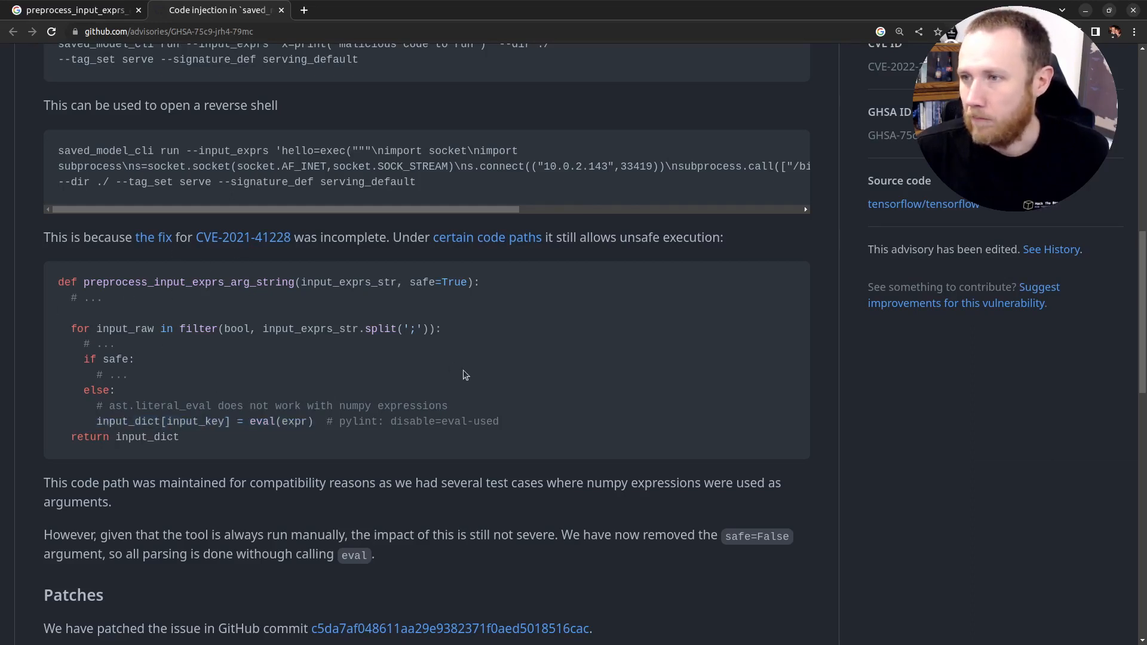
scroll("down", 3)
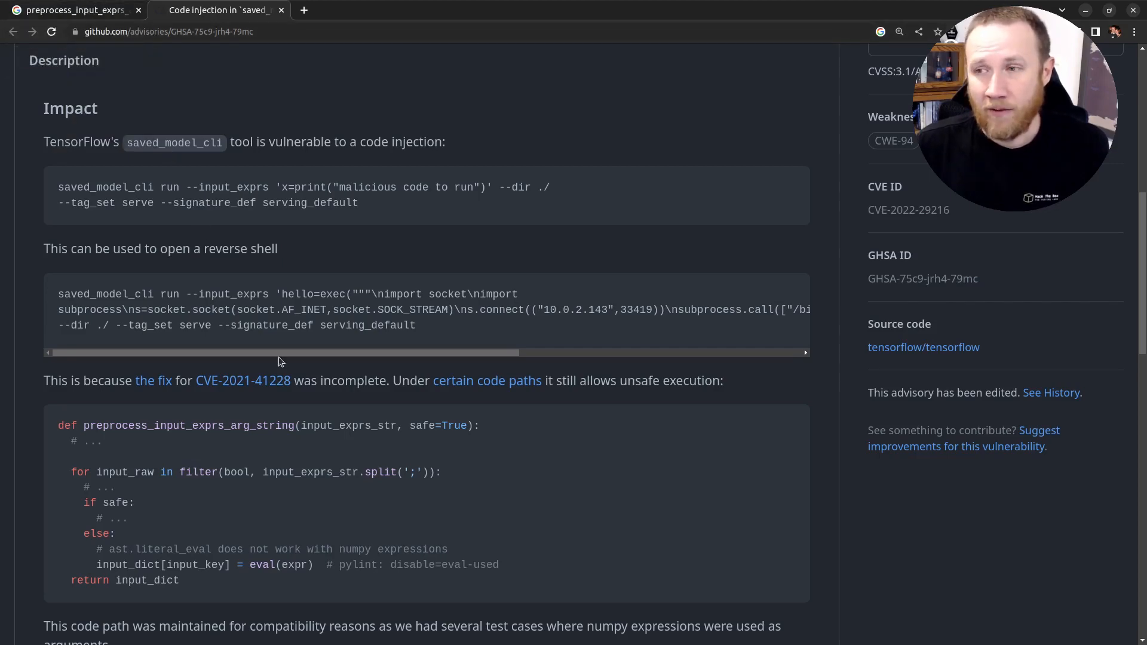
scroll("down", 3)
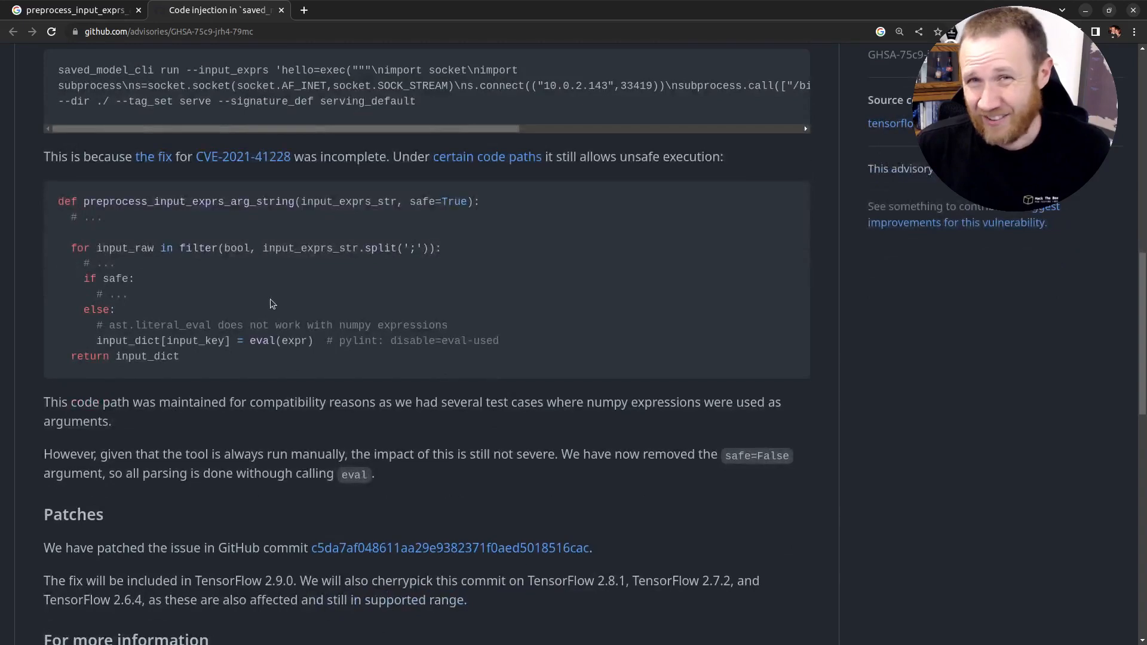
scroll("down", 3)
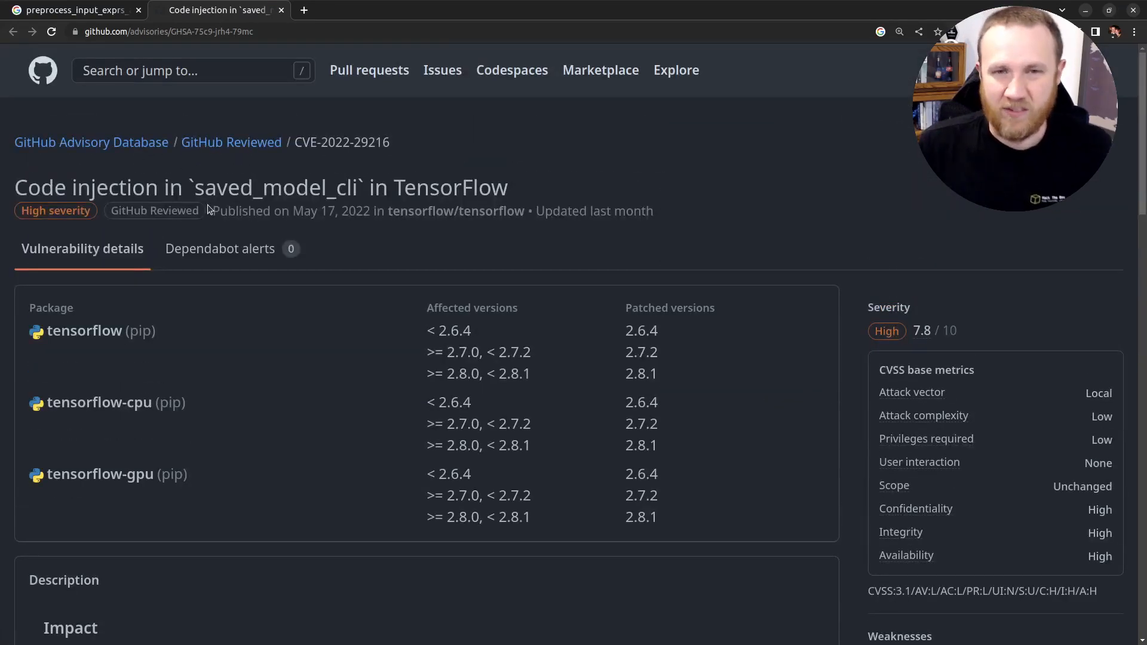
Return to Google and open the saved_model_cli_test.py GitHub result for preprocess_input_exprs_arg_string -cve.
left_click(70, 9)
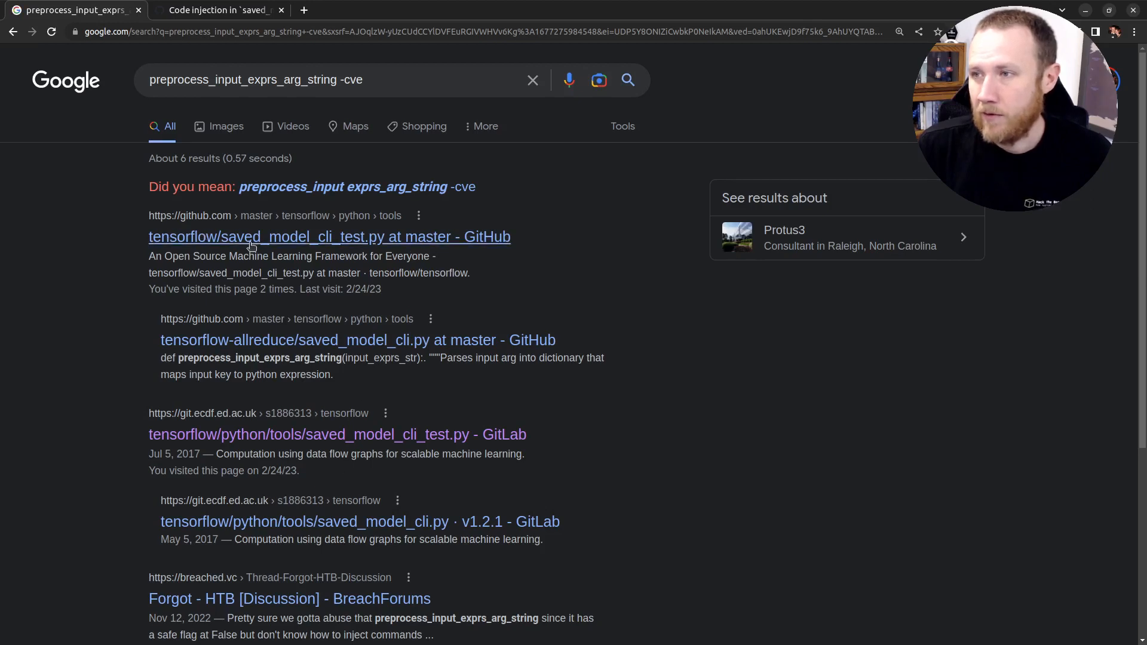
left_click(329, 236)
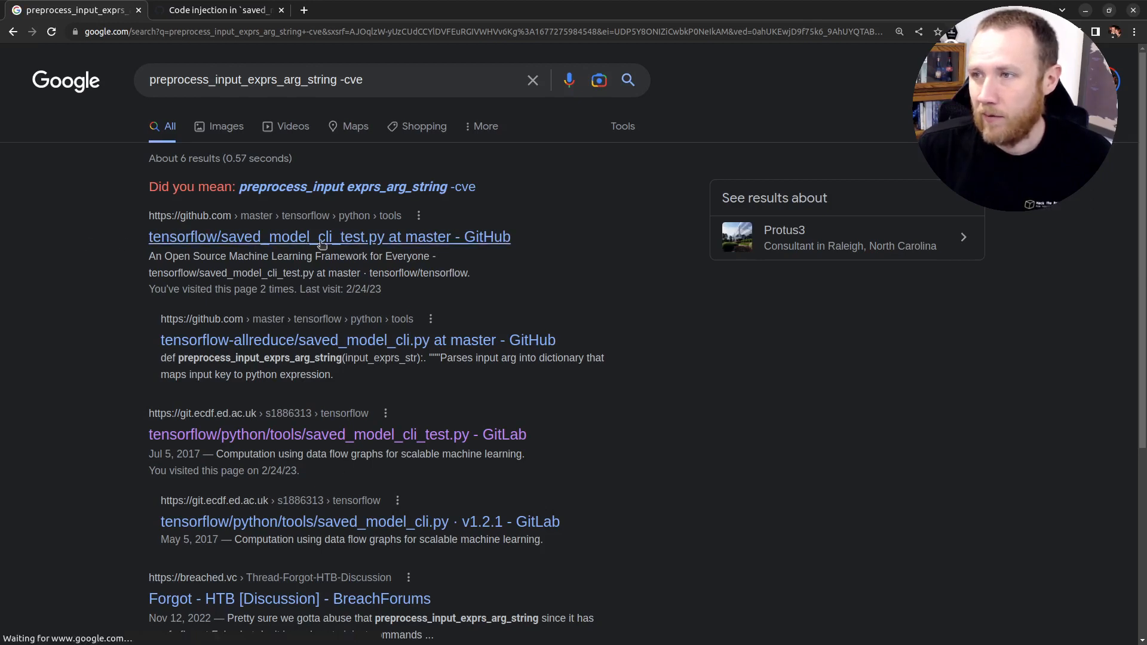
left_click(329, 237)
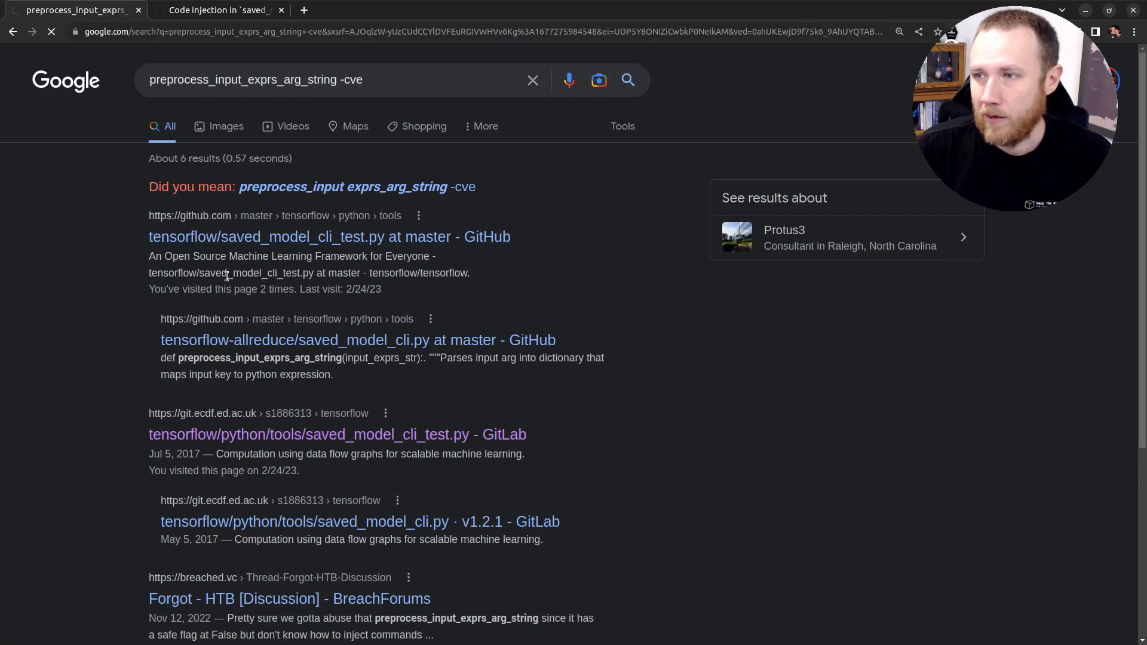
Open saved_model_cli_test.py and find the first preprocess_input_exprs_arg_string call passing safe=False.
left_click(330, 236)
type("p")
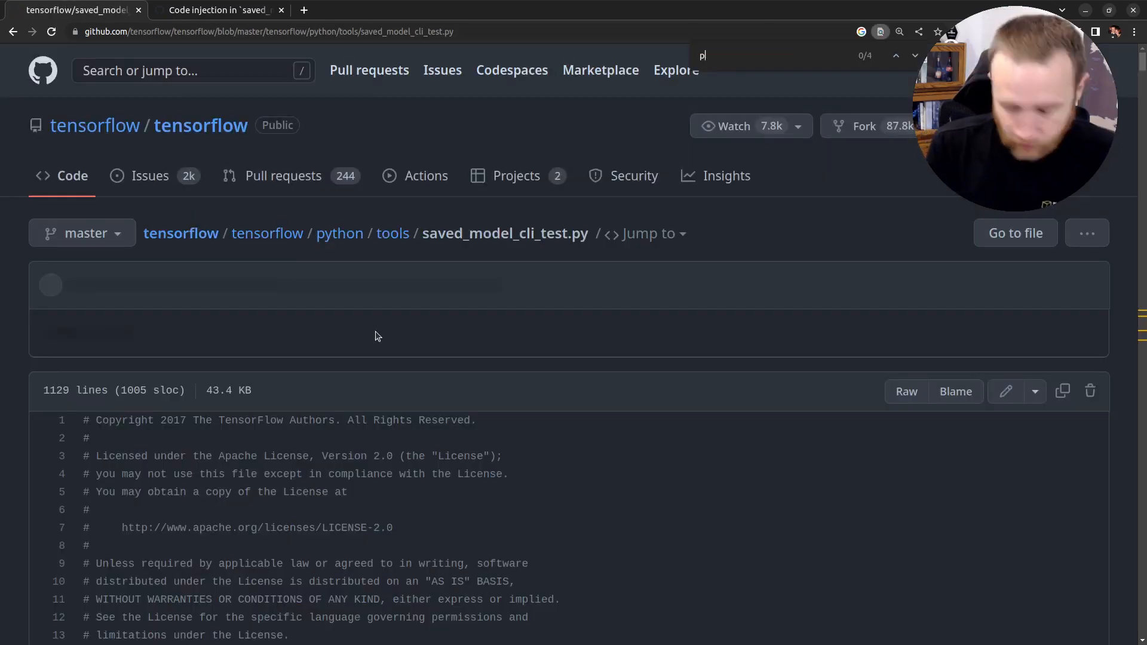
type("reprocess_input_exp")
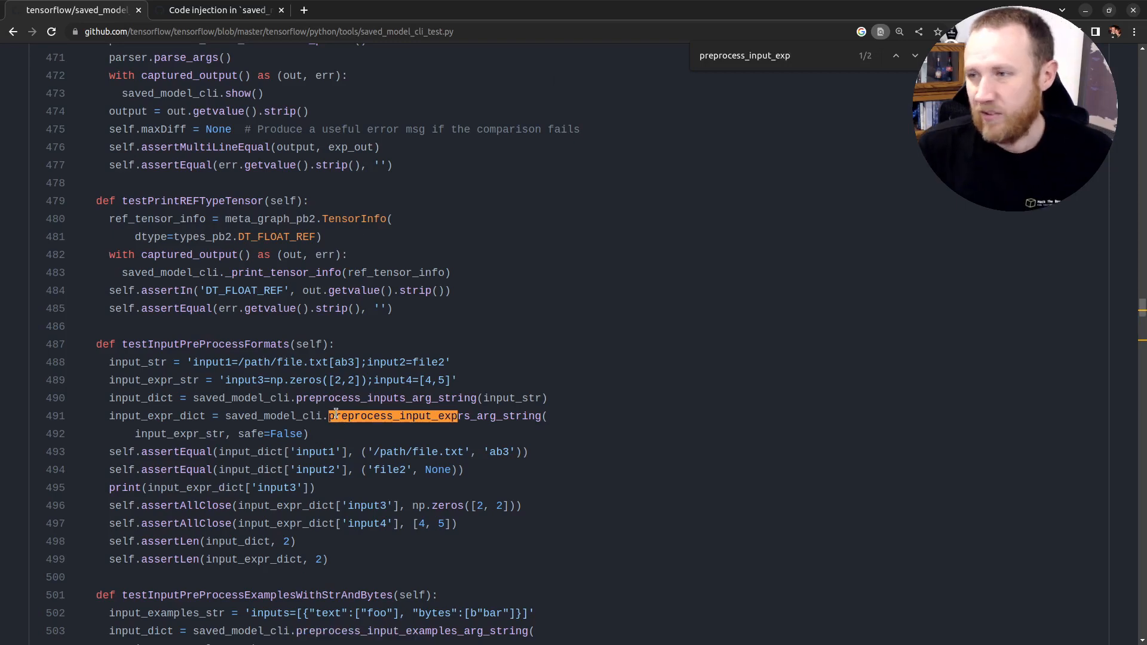
scroll("down", 3)
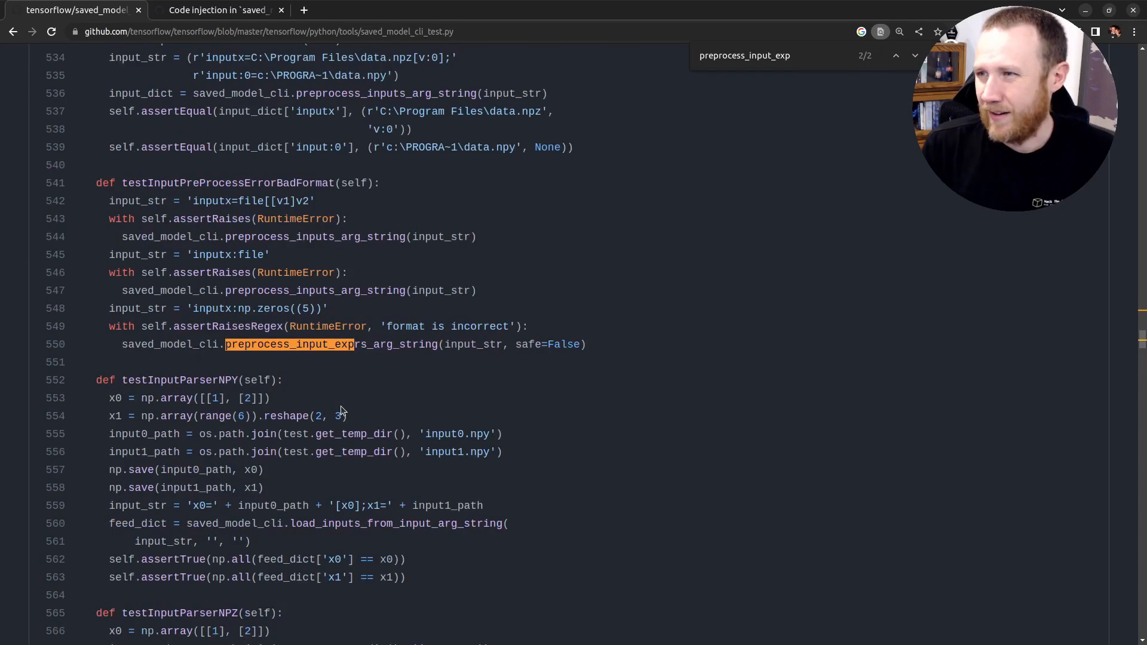
left_click(895, 55)
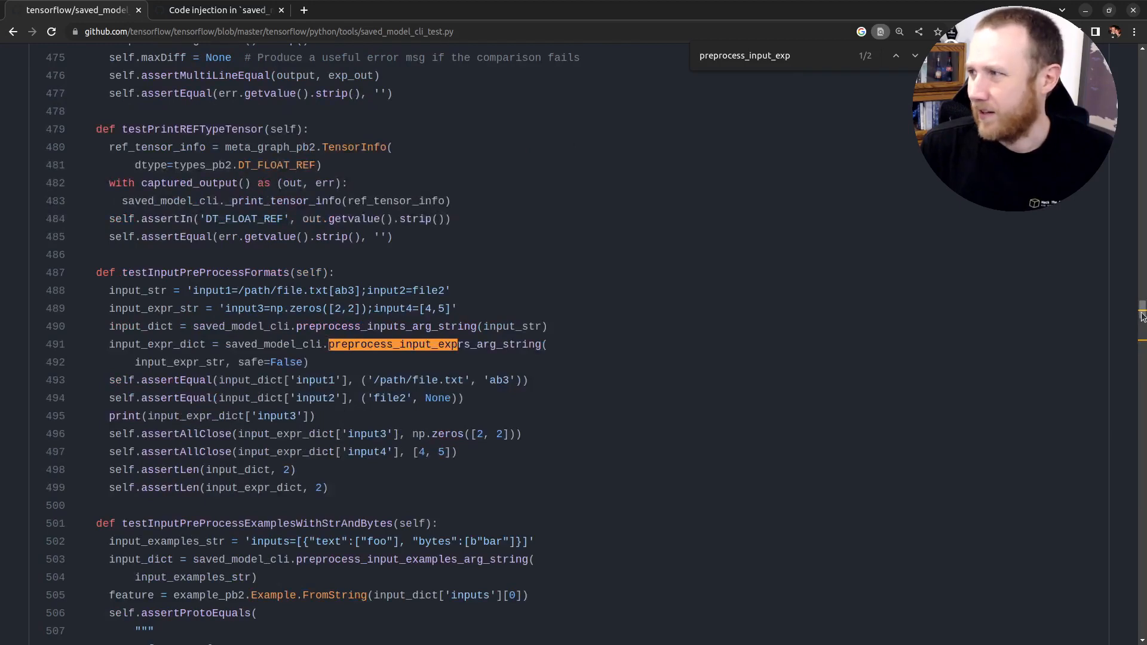
scroll("up", 3)
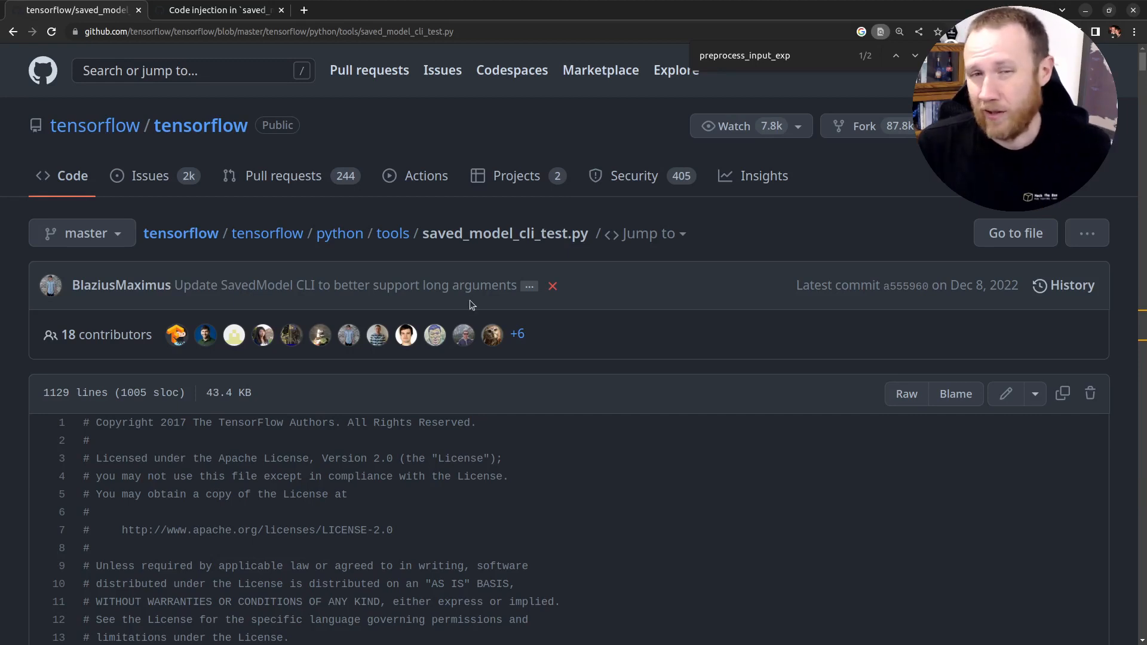
Jump to the second preprocess_input_exprs_arg_string call and select the saved_model_cli import line.
left_click(914, 55)
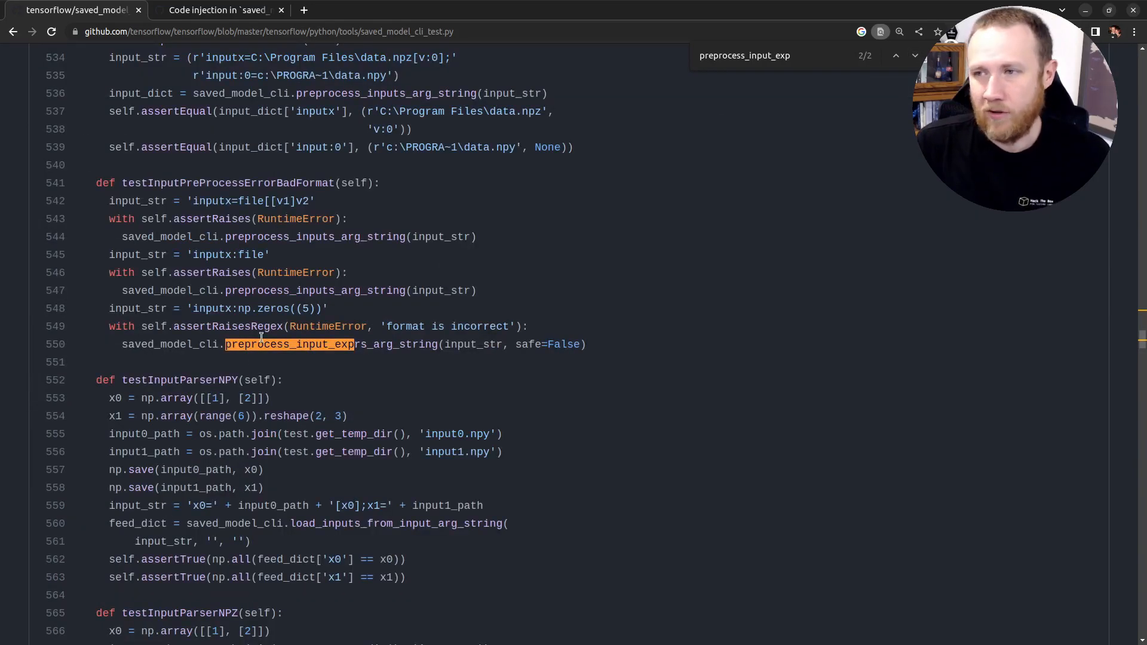
double_click(143, 344)
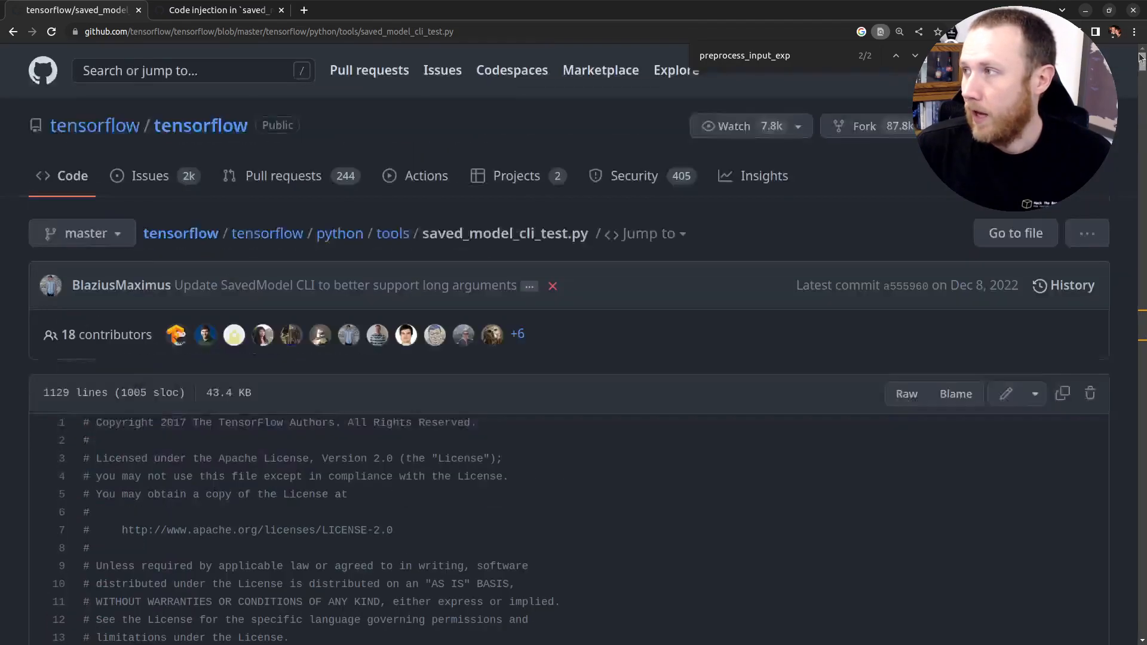
scroll("down", 3)
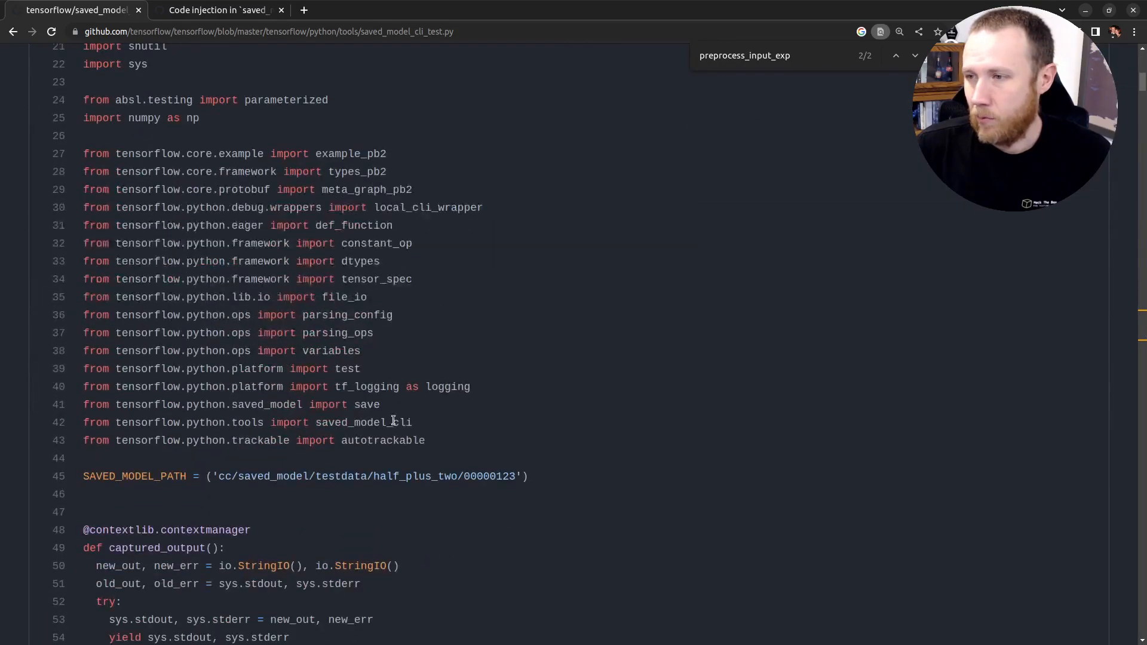
triple_click(247, 423)
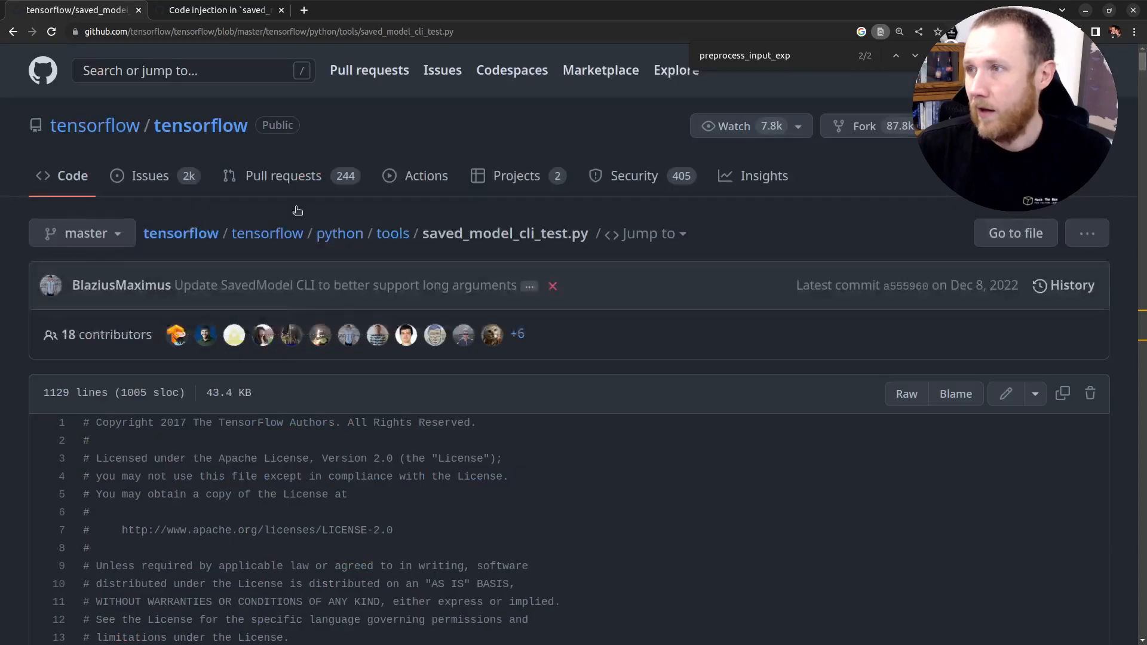
mouse_move(392, 234)
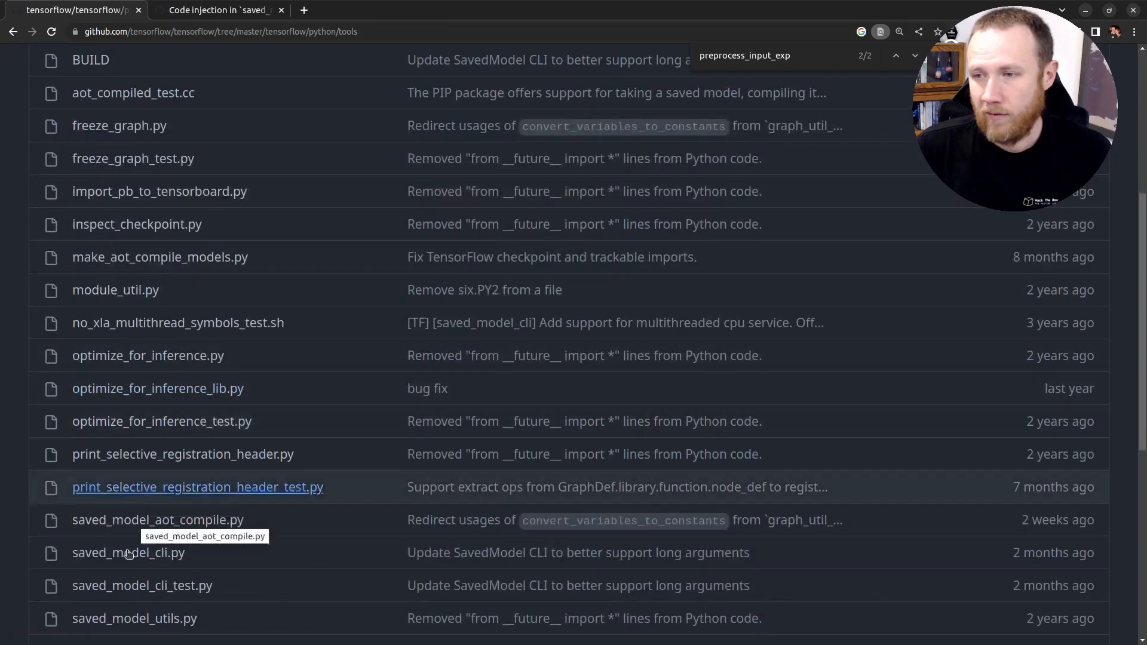
Open saved_model_cli.py and highlight the eval(expr) call in preprocess_input_exprs_arg_string.
left_click(128, 552)
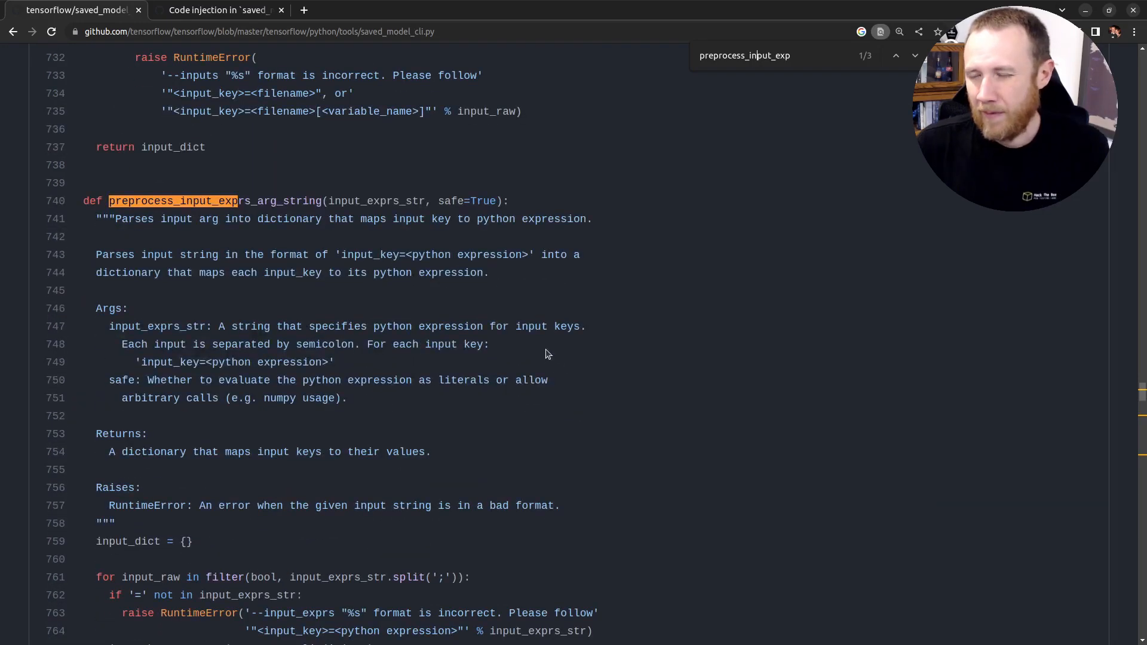
scroll("down", 3)
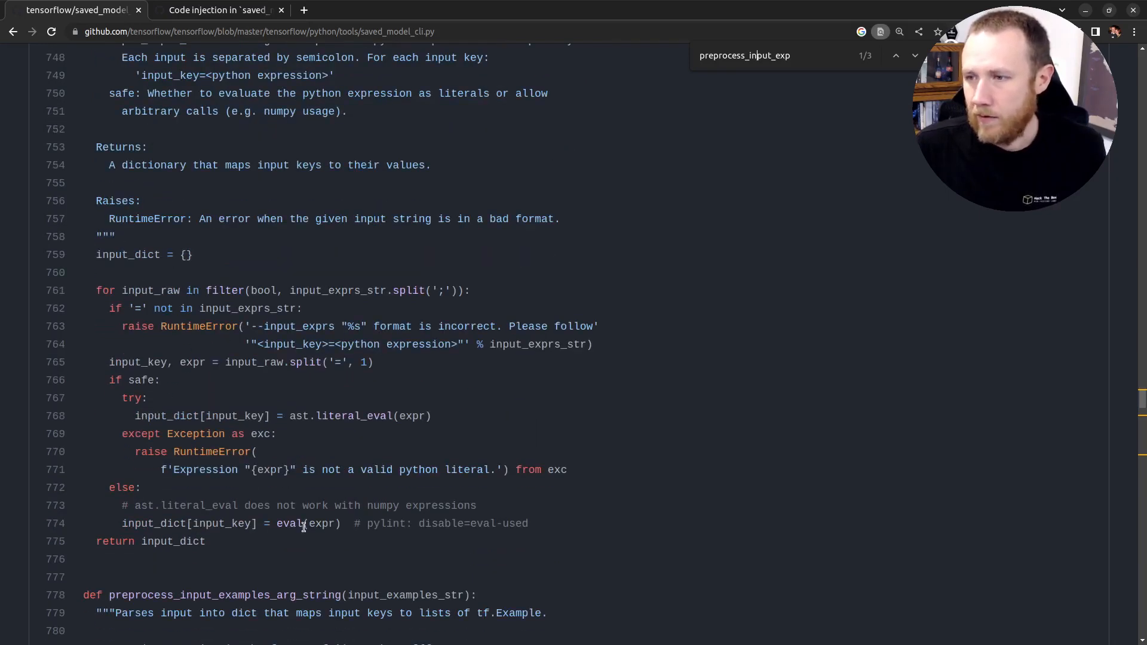
double_click(321, 523)
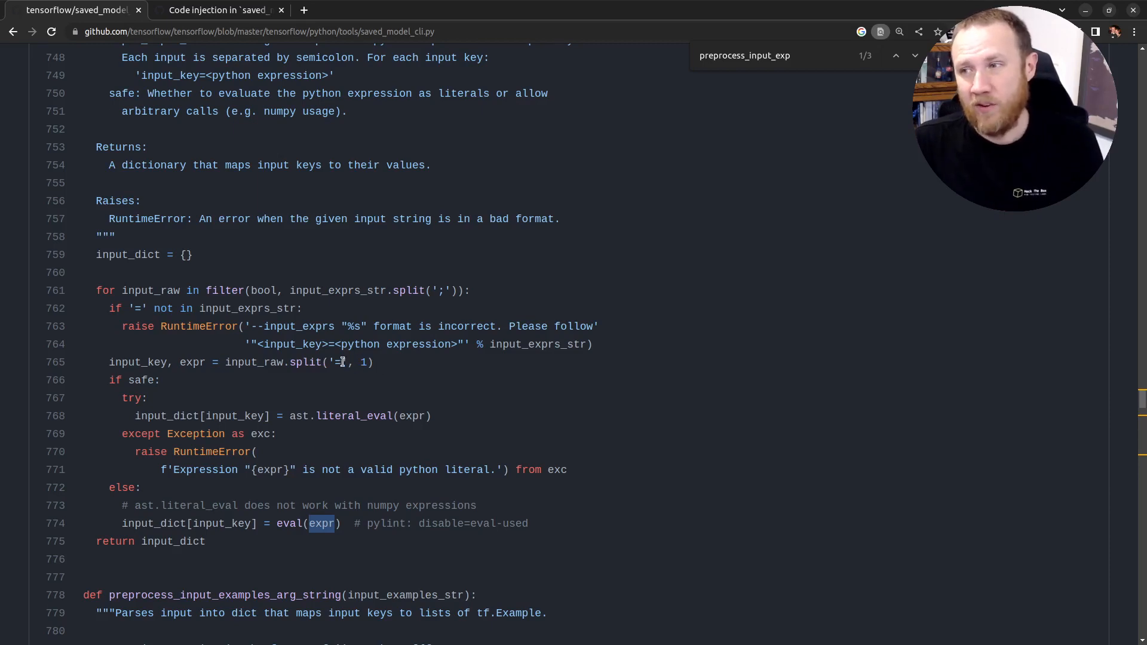
double_click(138, 361)
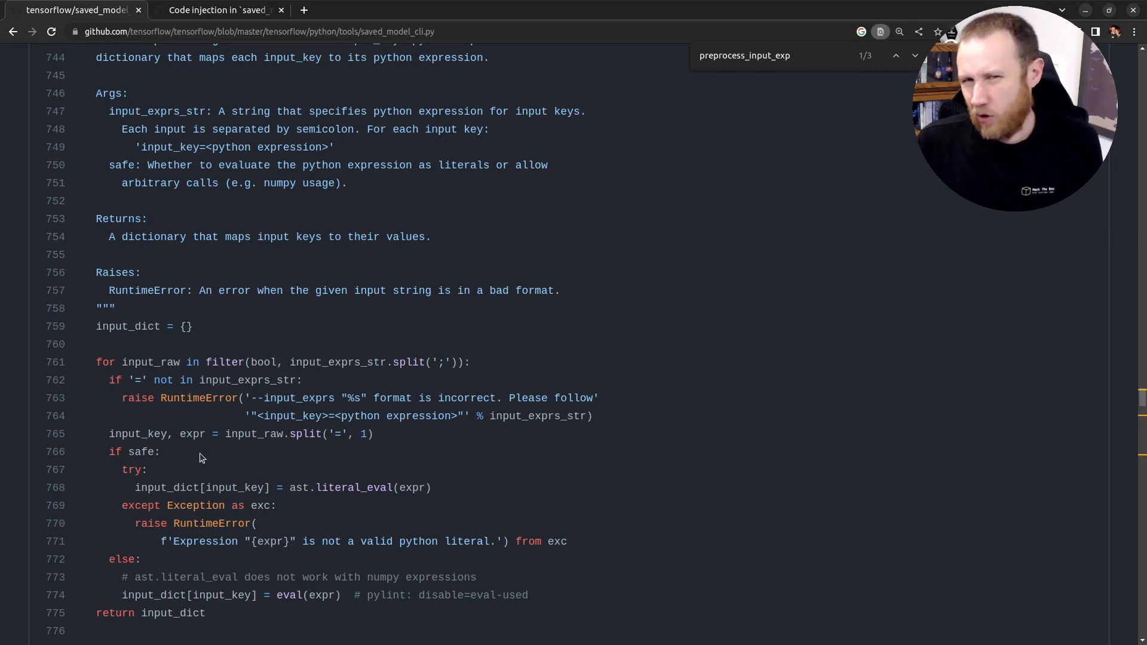
mouse_move(238, 475)
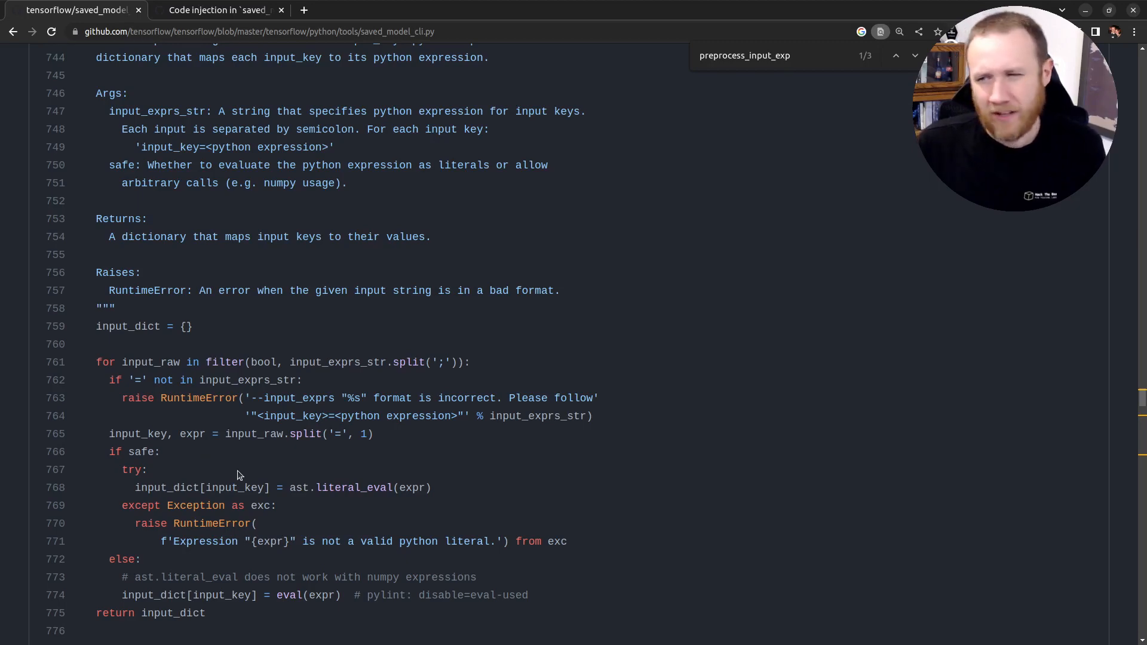
scroll("down", 3)
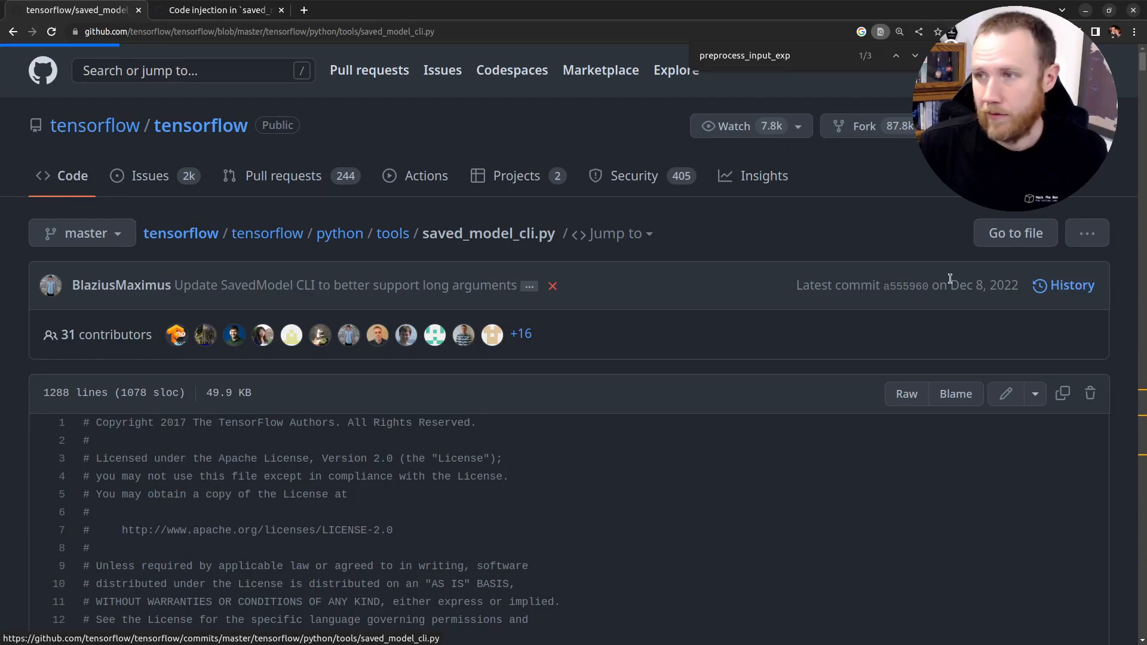
Open saved_model_cli.py's commit history and scroll to the Mar 7, 2022 'Always do safe parsing' commit.
left_click(1071, 285)
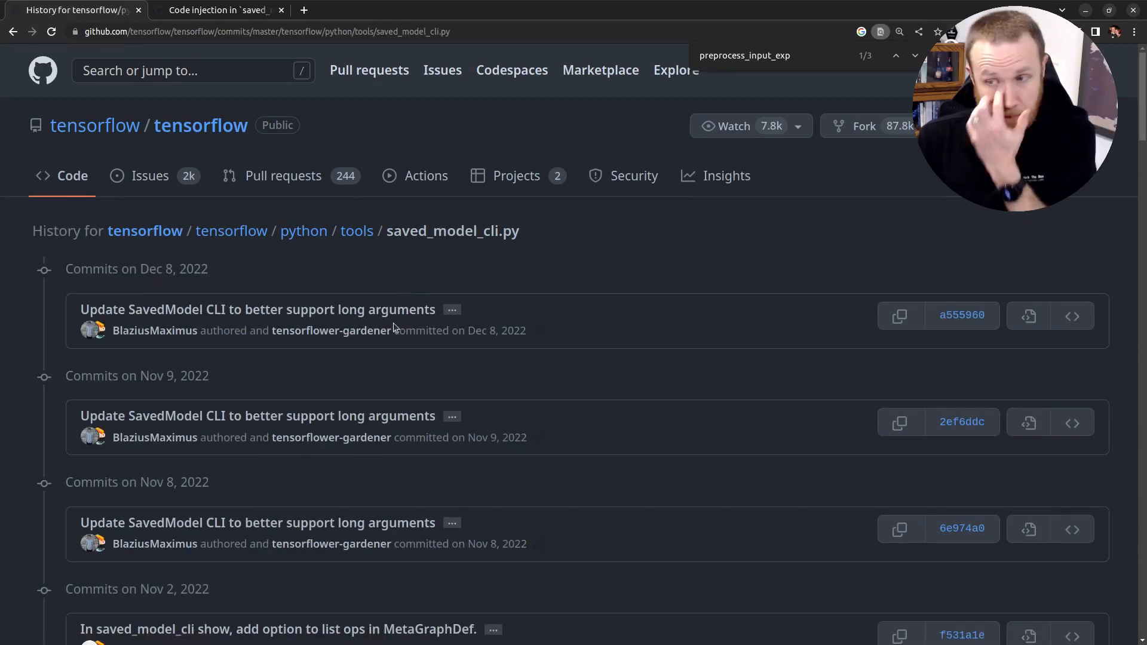
scroll("down", 3)
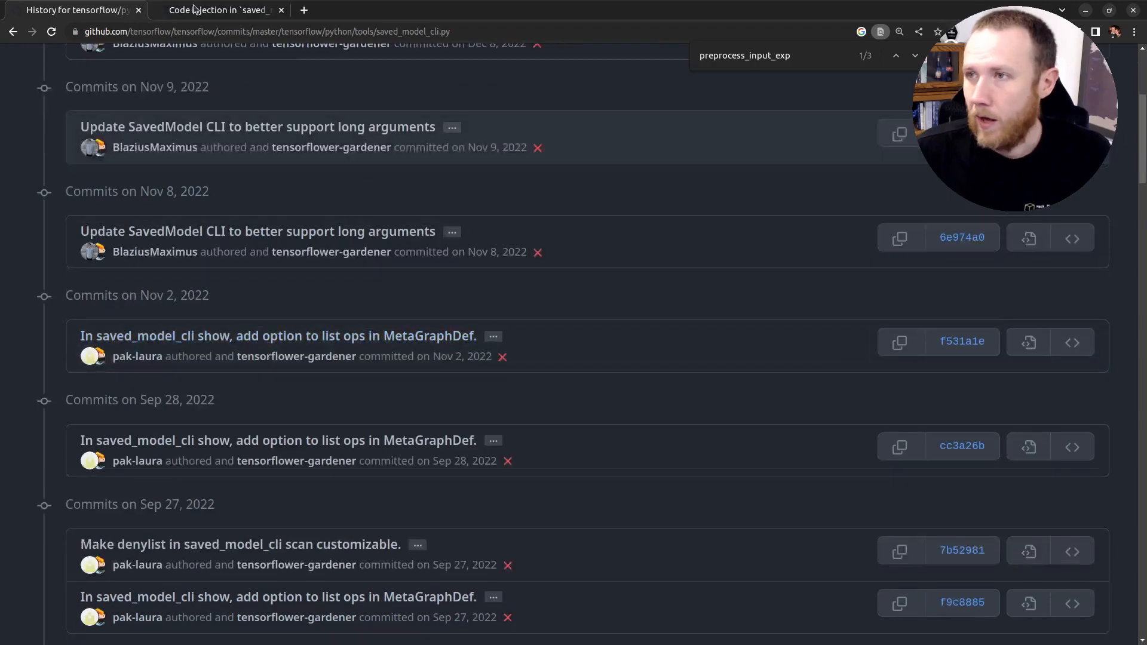
left_click(216, 10)
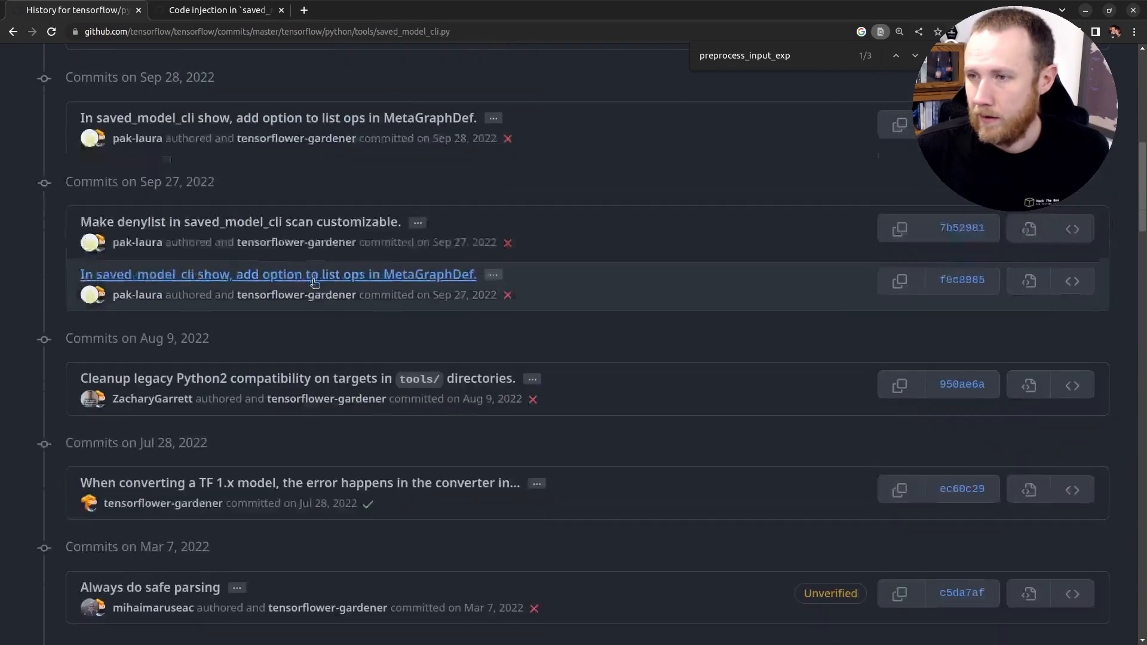
scroll("down", 3)
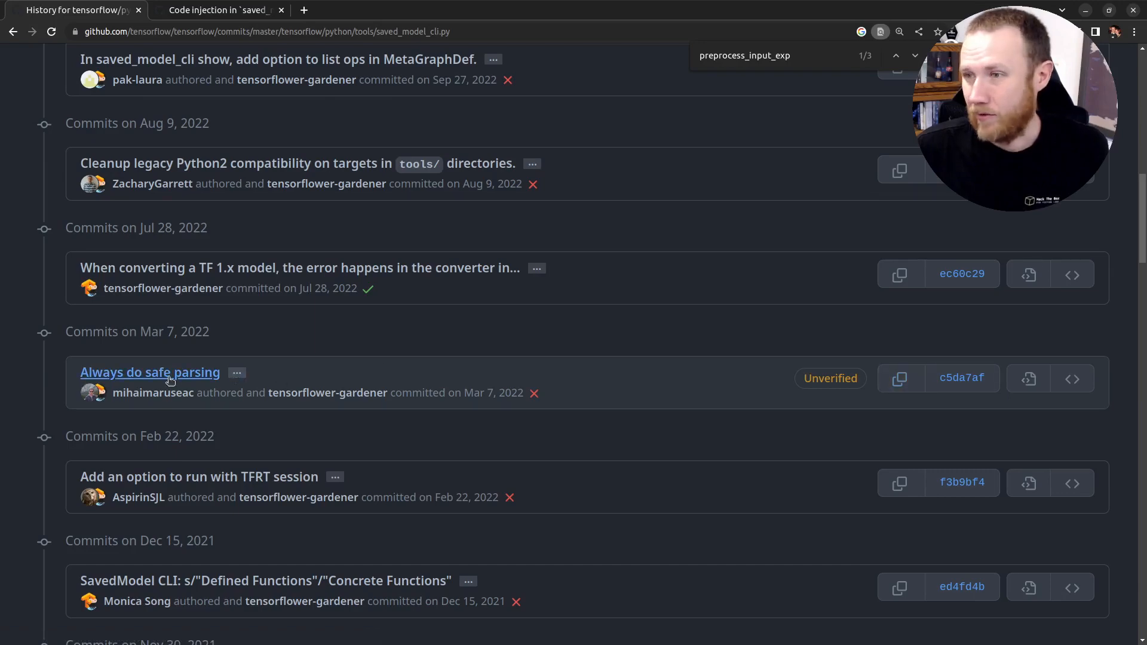
Open the 'Always do safe parsing' commit and read the diff removing safe=False from the call.
left_click(150, 372)
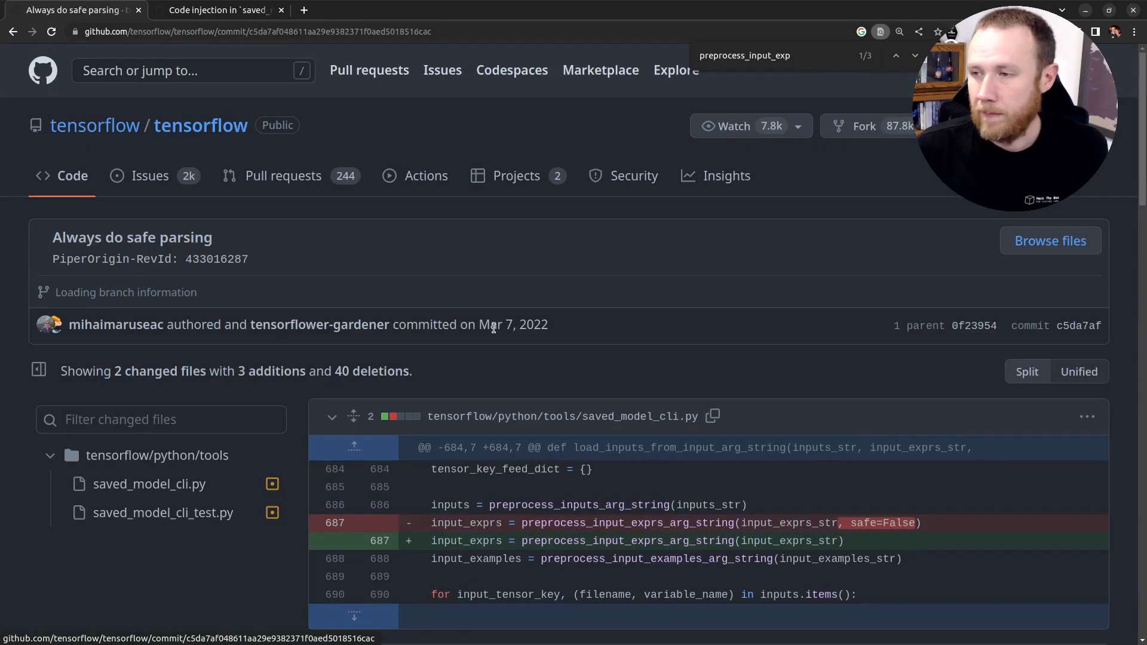
scroll("down", 3)
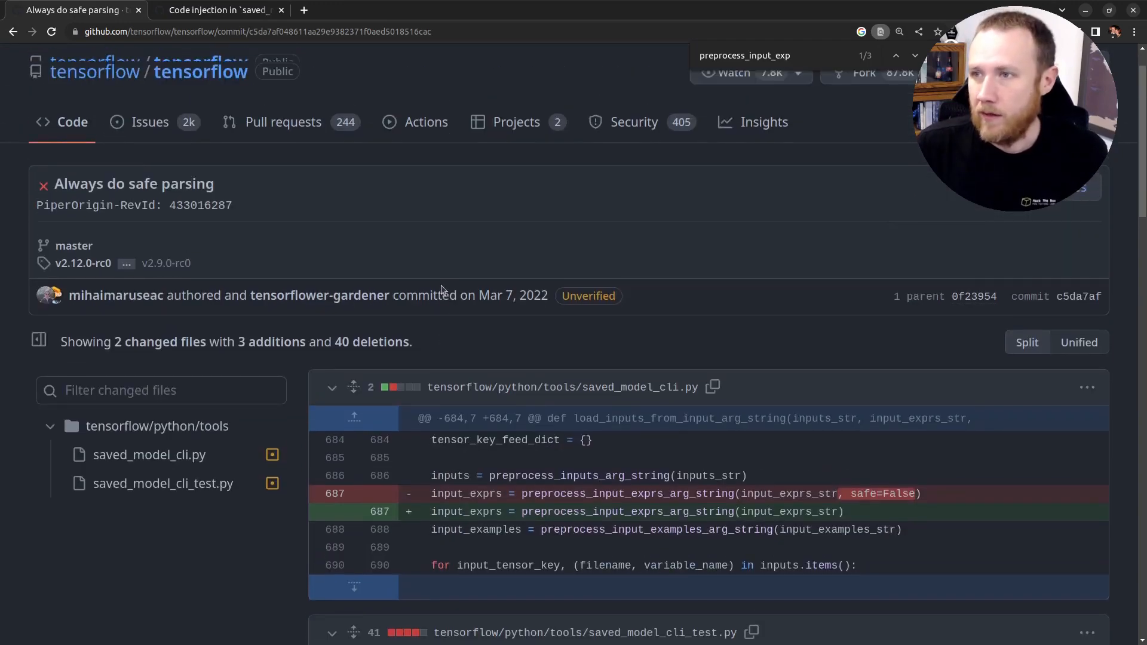
mouse_move(166, 263)
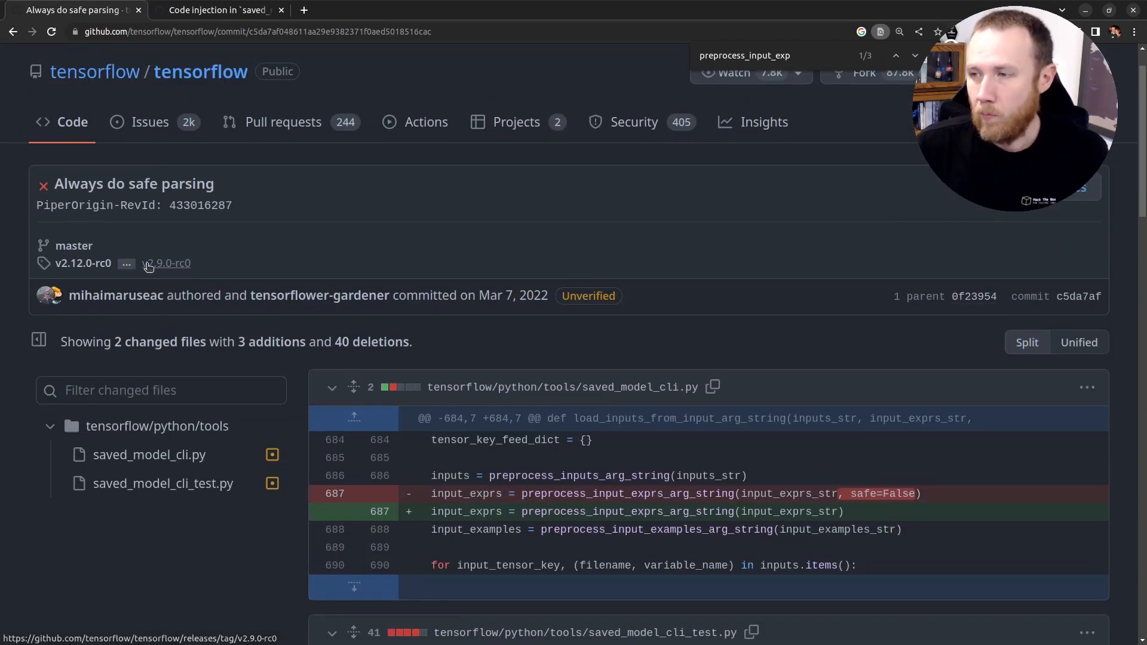
scroll("down", 3)
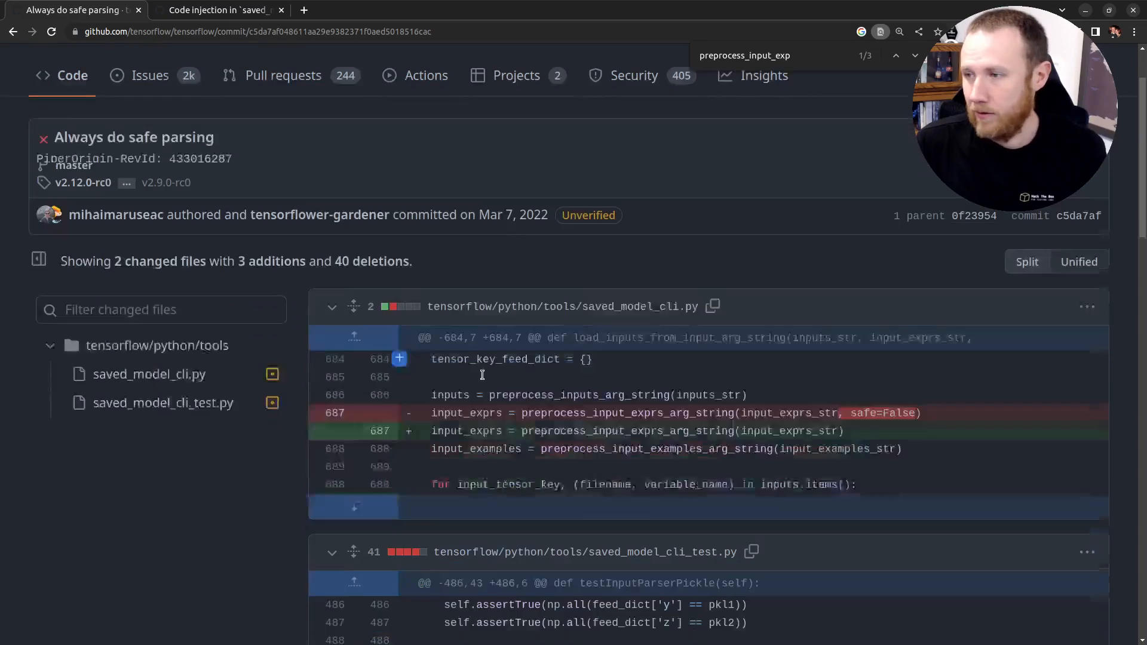
scroll("down", 3)
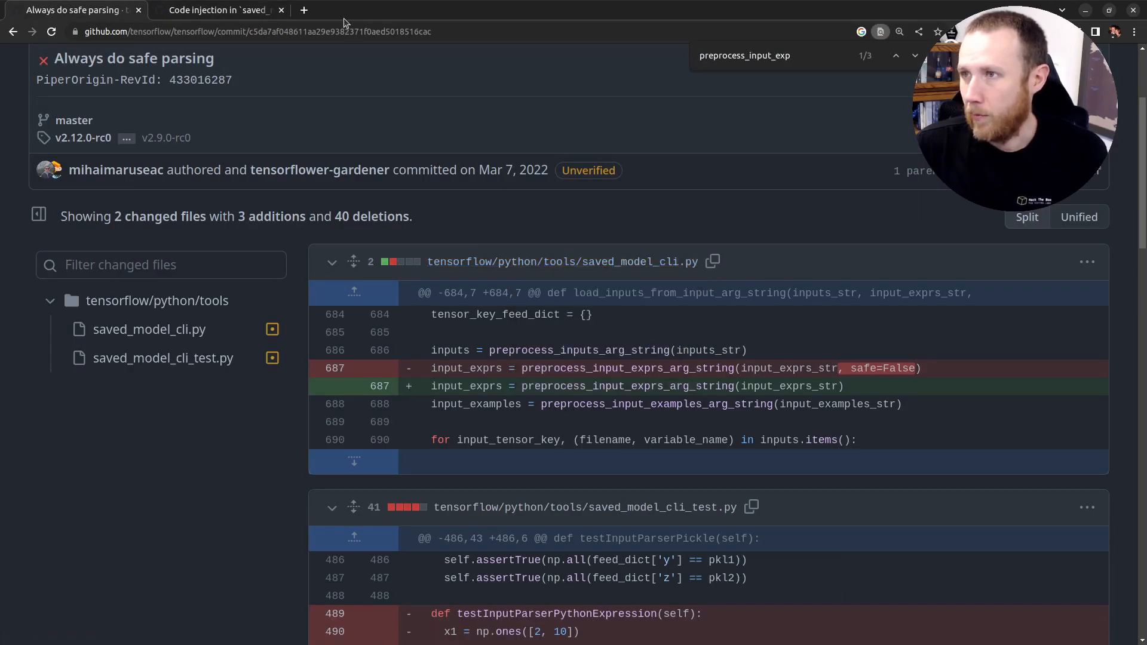
Open the safe-parsing commit in a new tab and read its expanded hunk context.
left_click(358, 9)
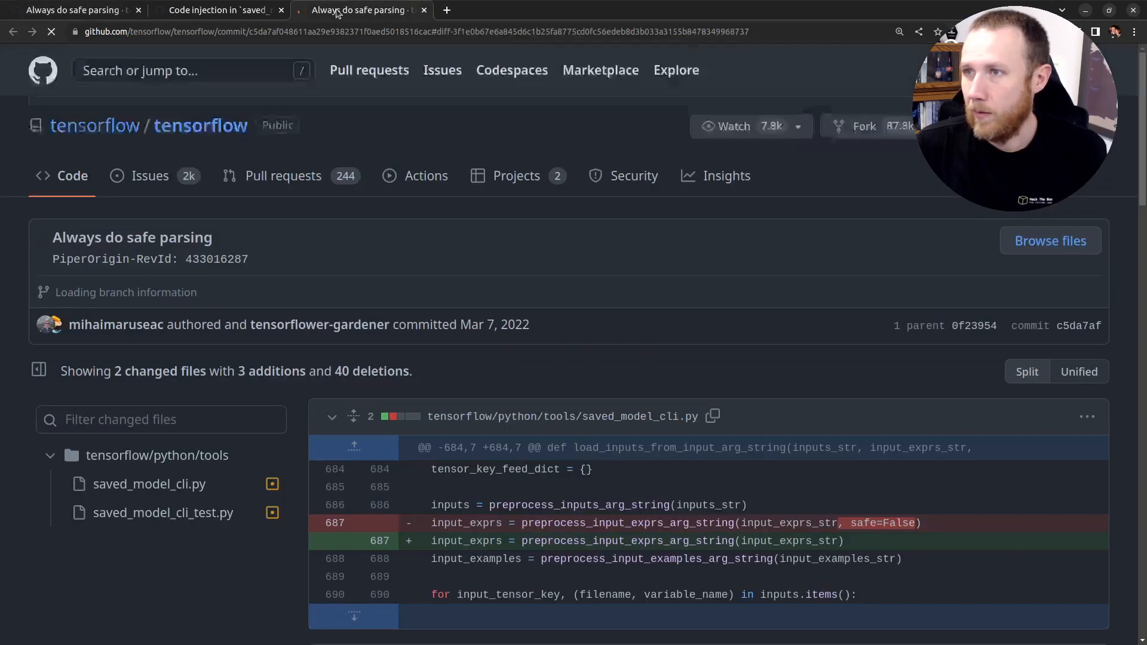
scroll("down", 3)
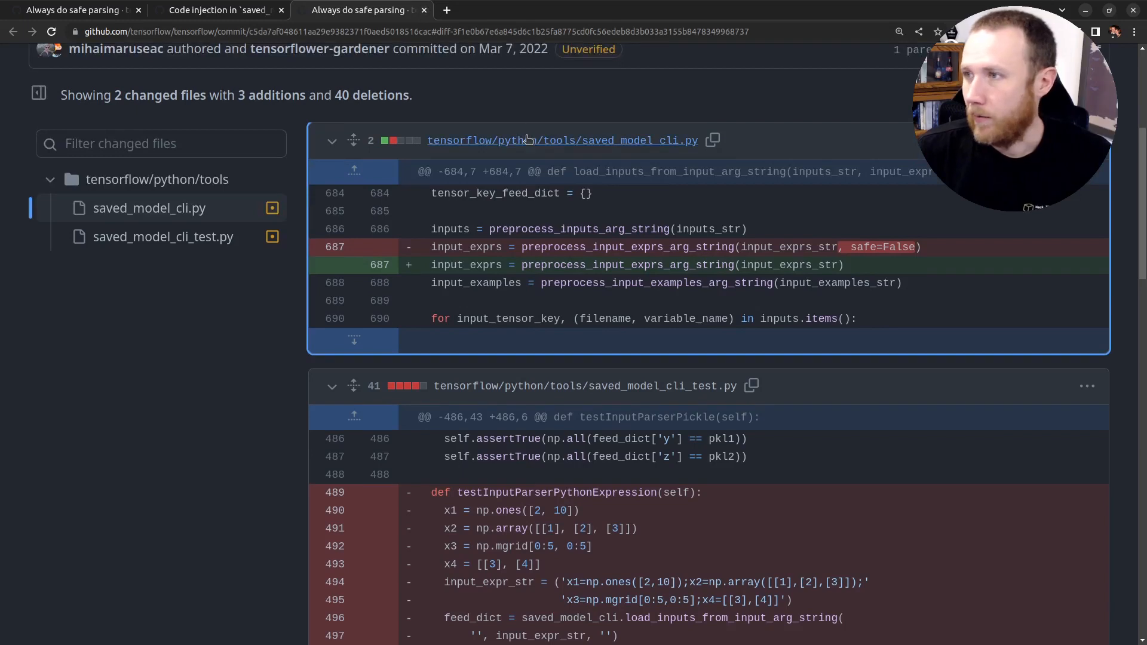
scroll("down", 3)
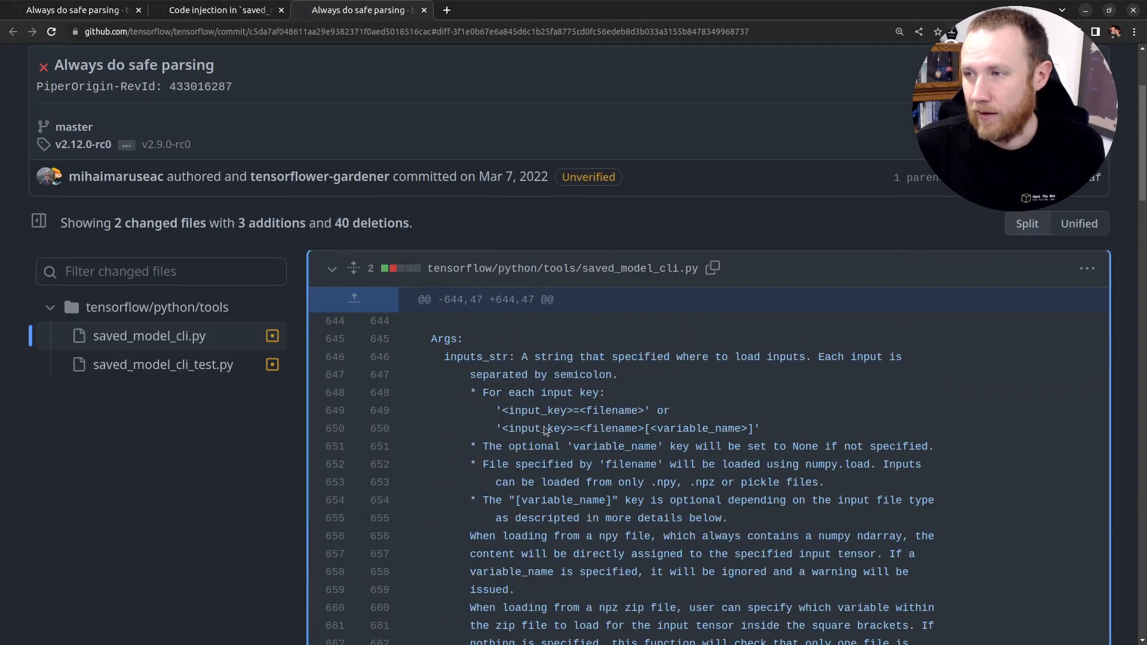
scroll("down", 3)
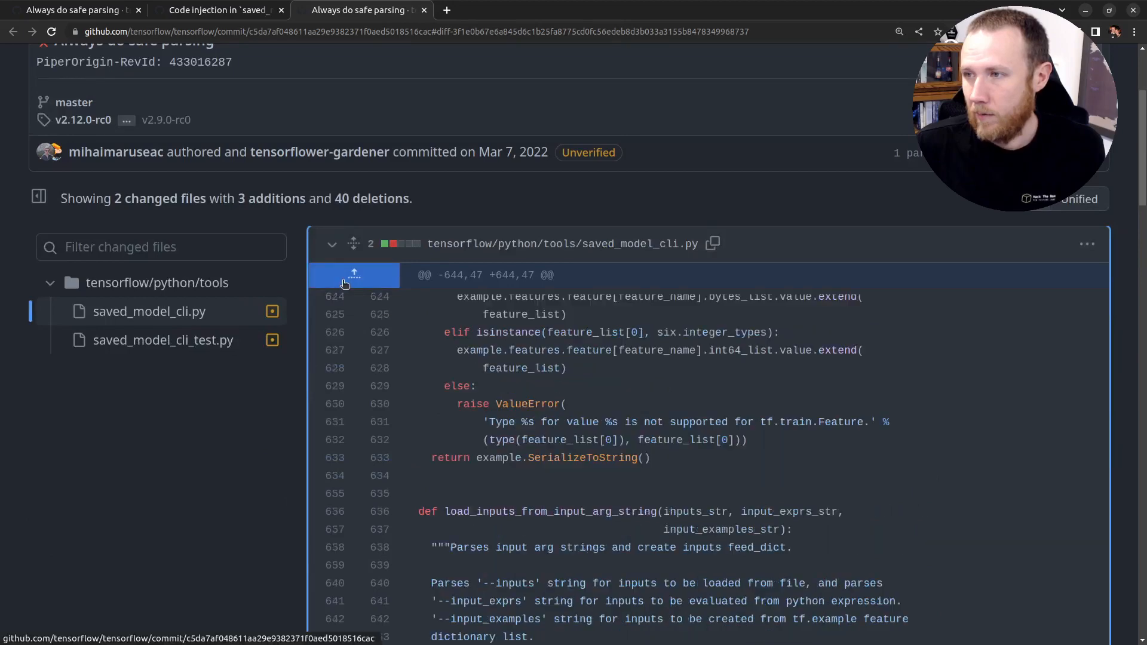
scroll("down", 3)
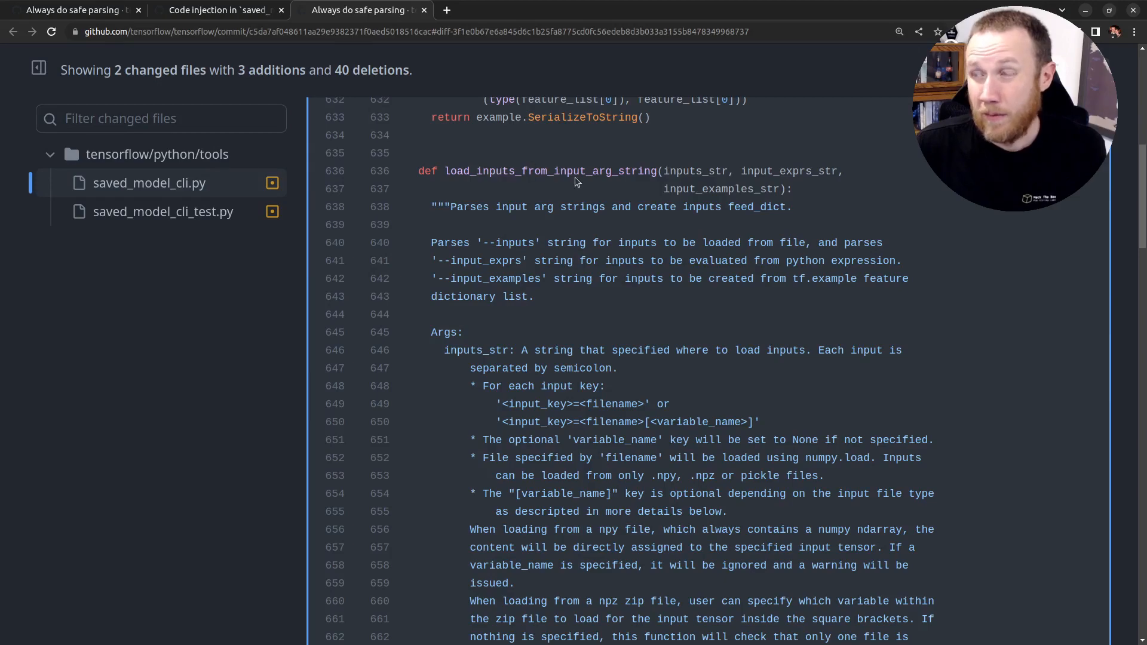
Scroll through the removed expression tests before returning to the CVE-2022-29216 advisory.
scroll("down", 3)
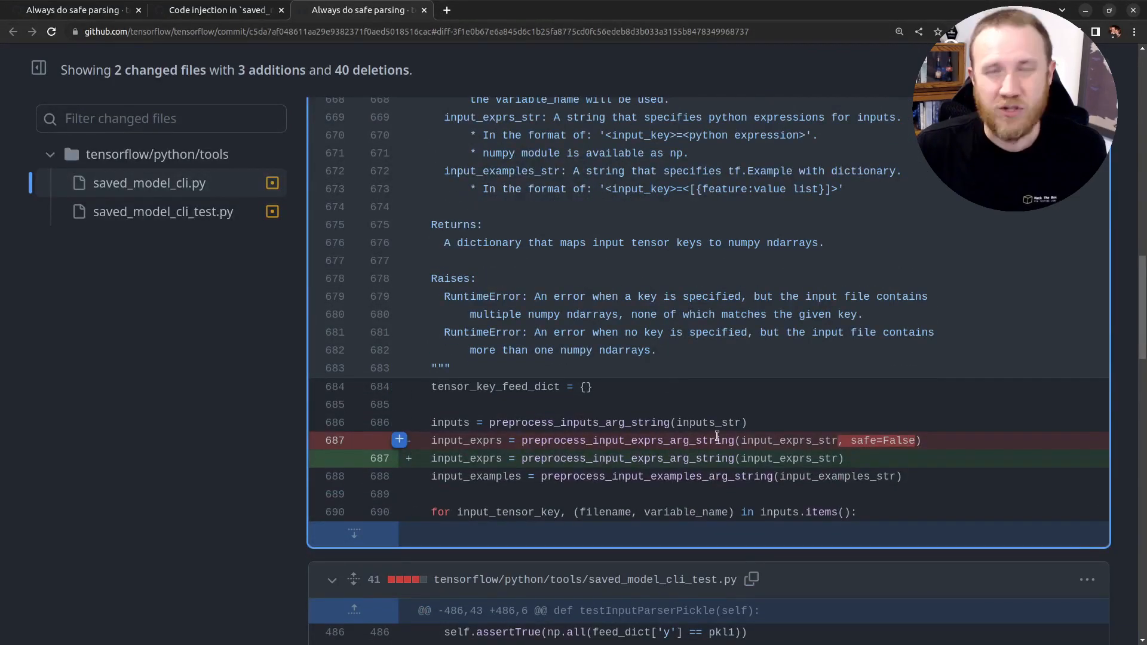
scroll("down", 3)
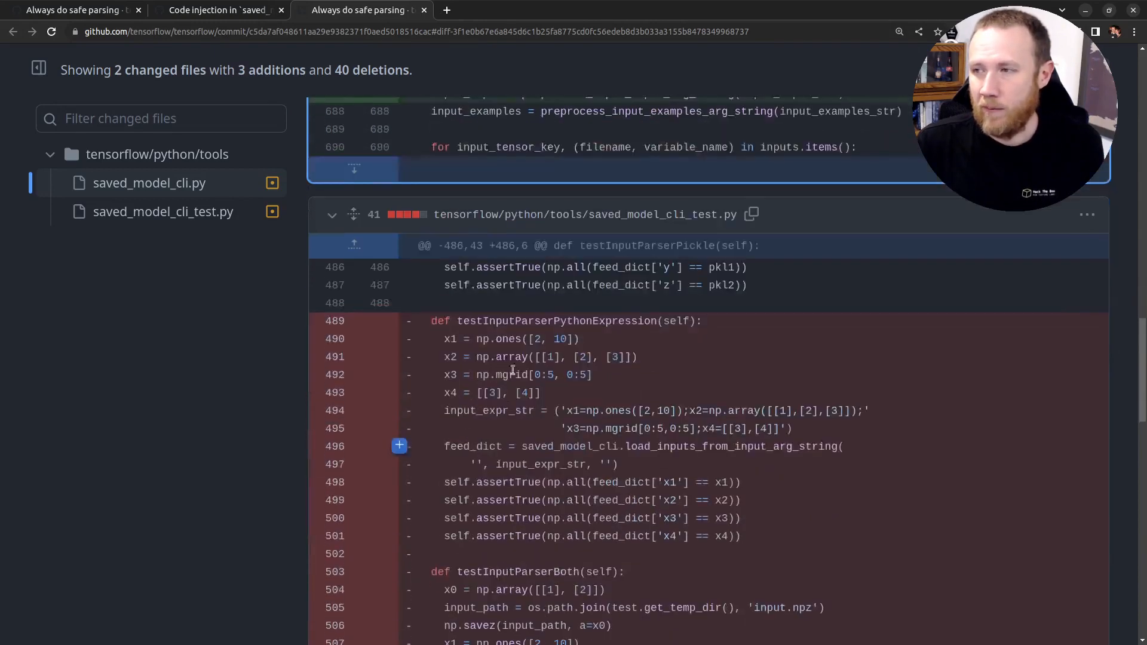
scroll("down", 3)
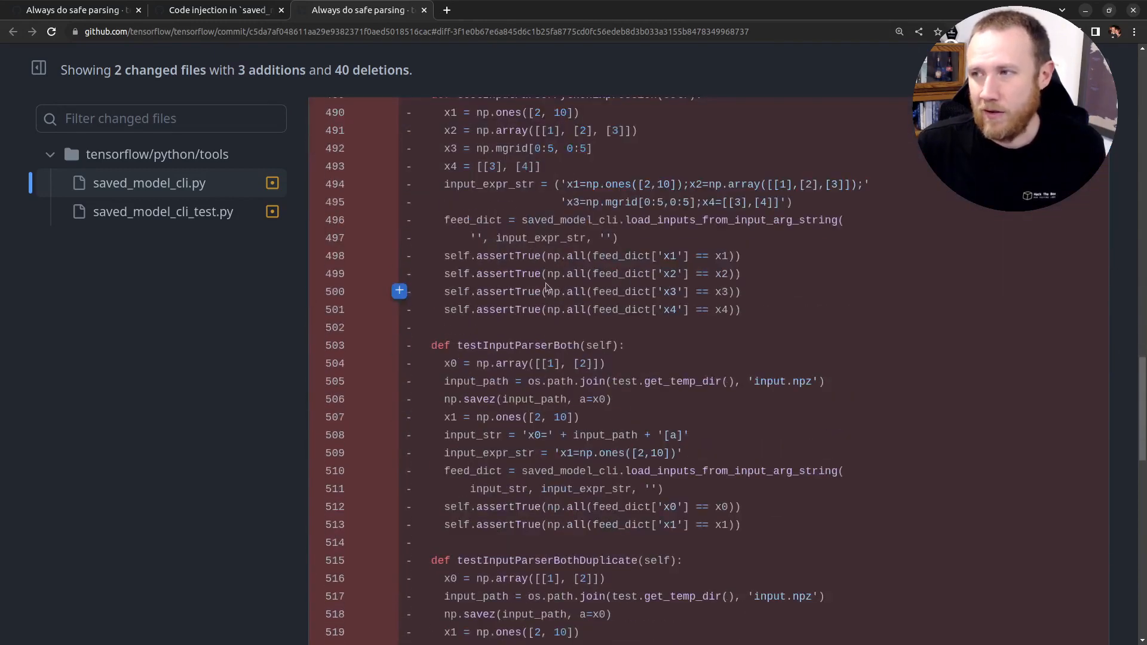
scroll("down", 3)
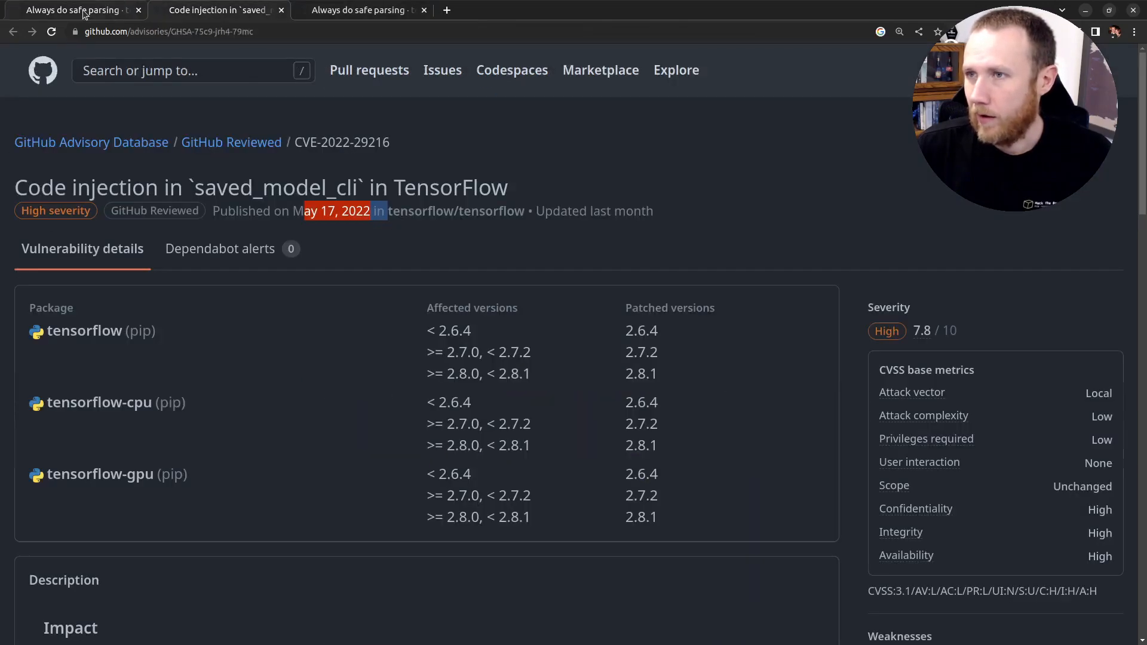
Step through preprocess_input_exp matches to the definition at line 759 and mark the ast.literal_eval call.
left_click(73, 10)
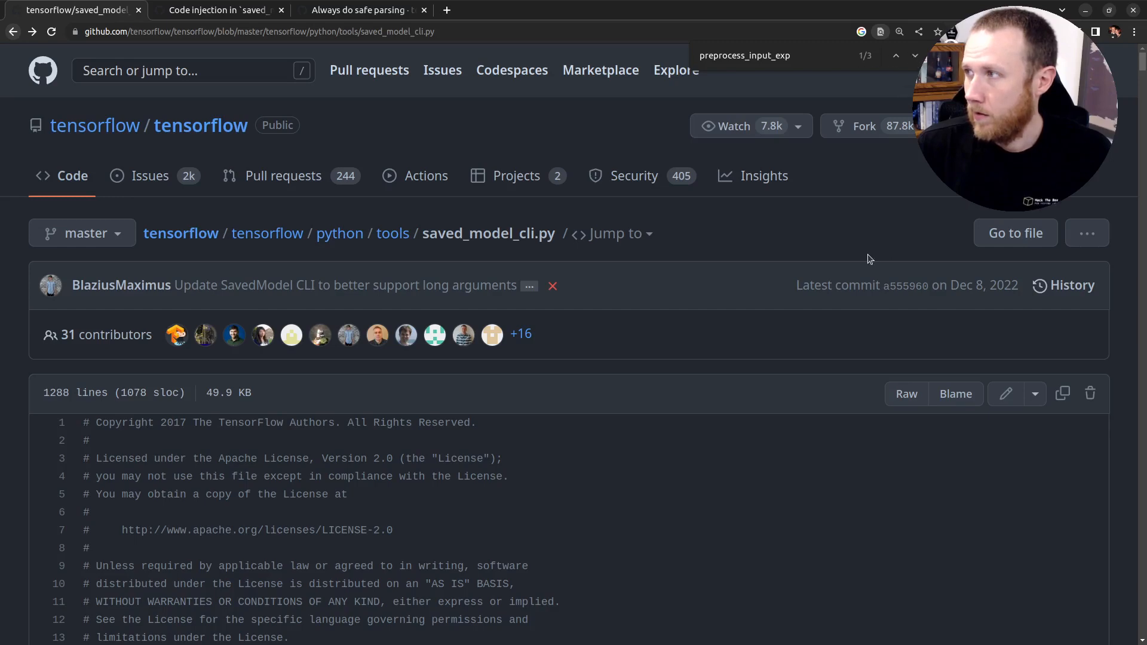
left_click(914, 55)
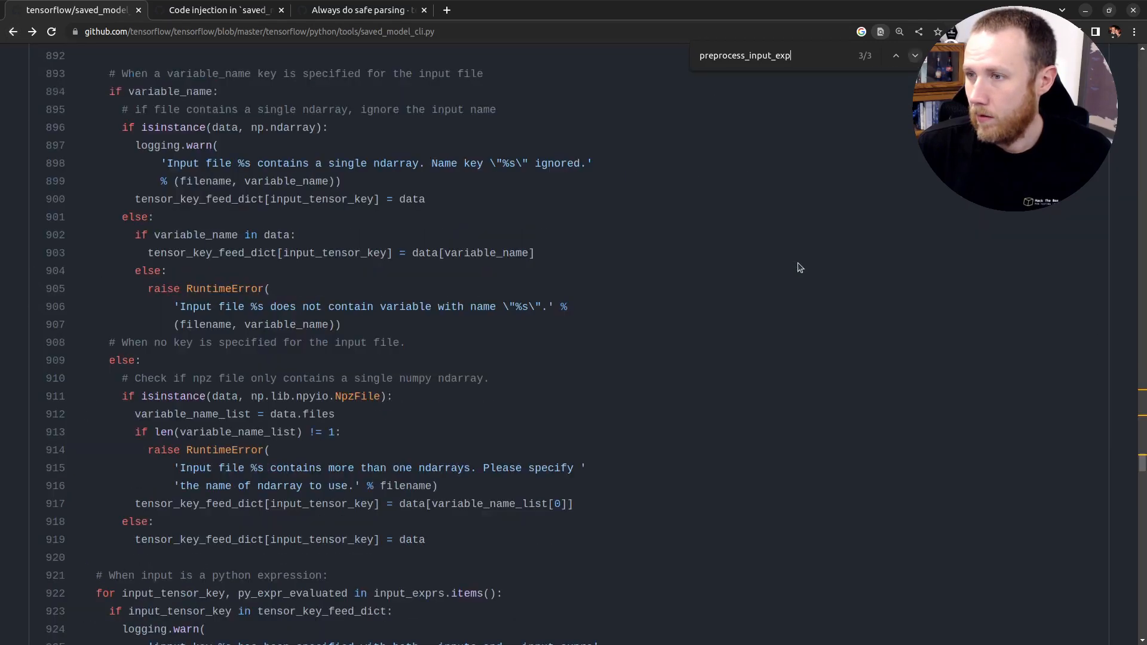
left_click(895, 56)
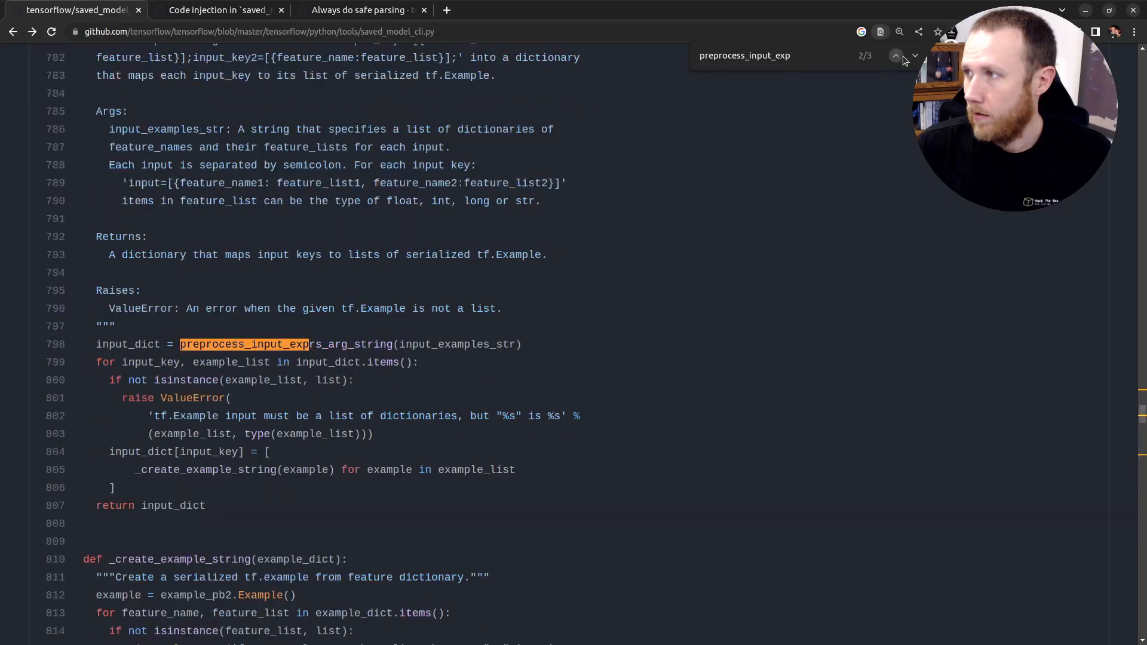
left_click(896, 56)
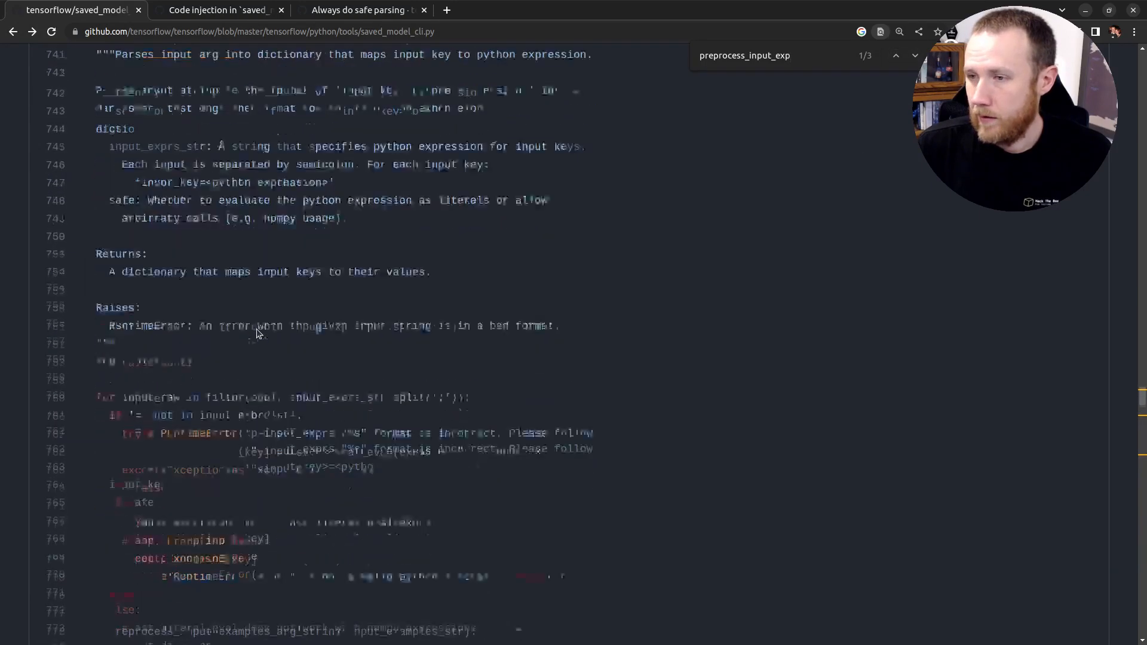
scroll("down", 3)
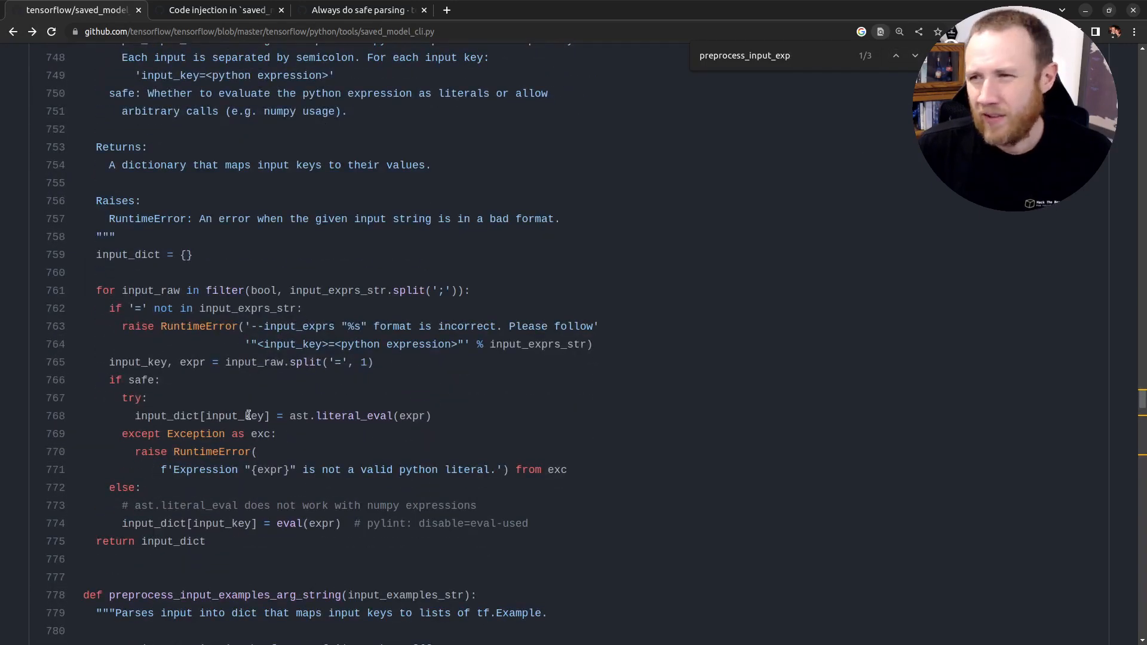
double_click(340, 416)
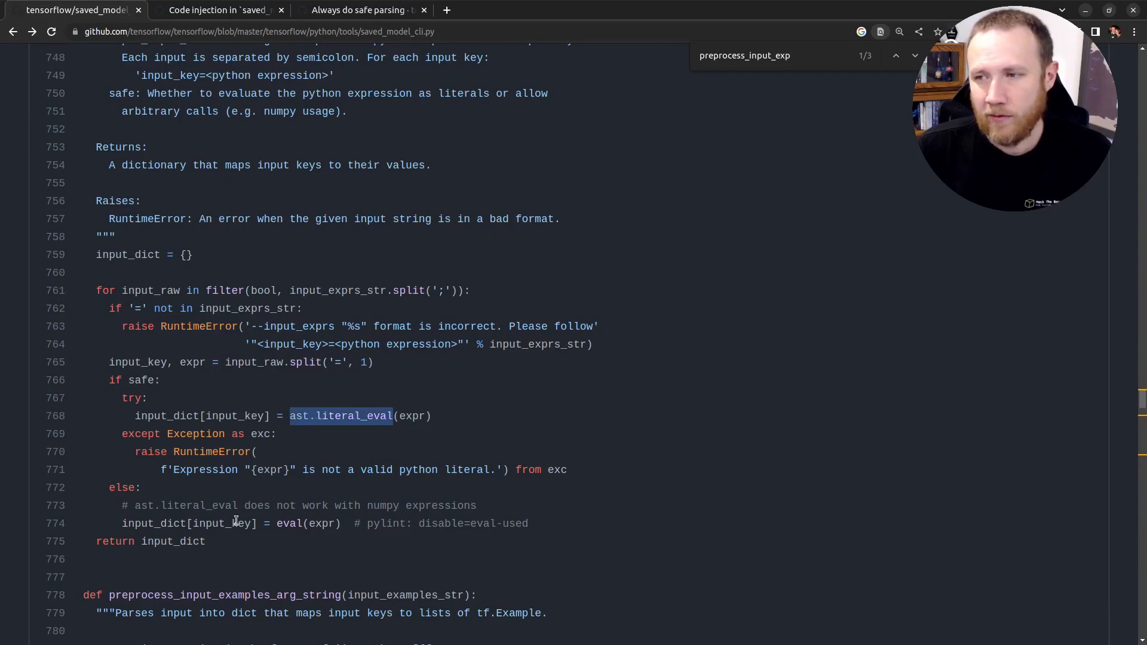
mouse_move(447, 10)
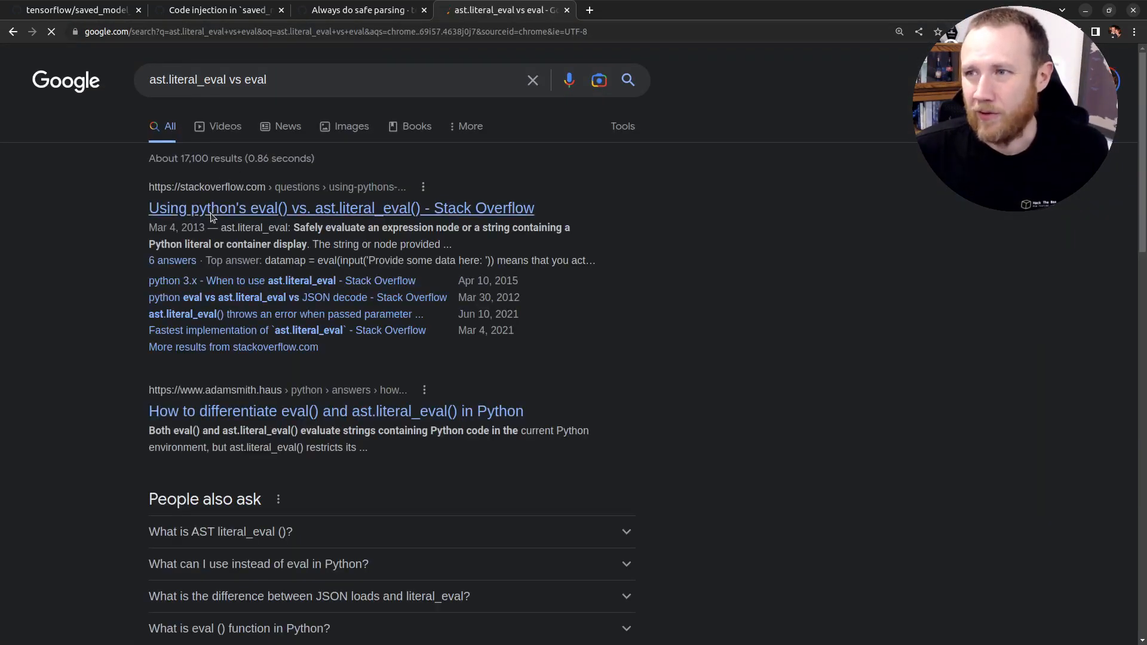
Read the Stack Overflow eval() vs ast.literal_eval() answers, then start a fresh blank tab.
left_click(341, 208)
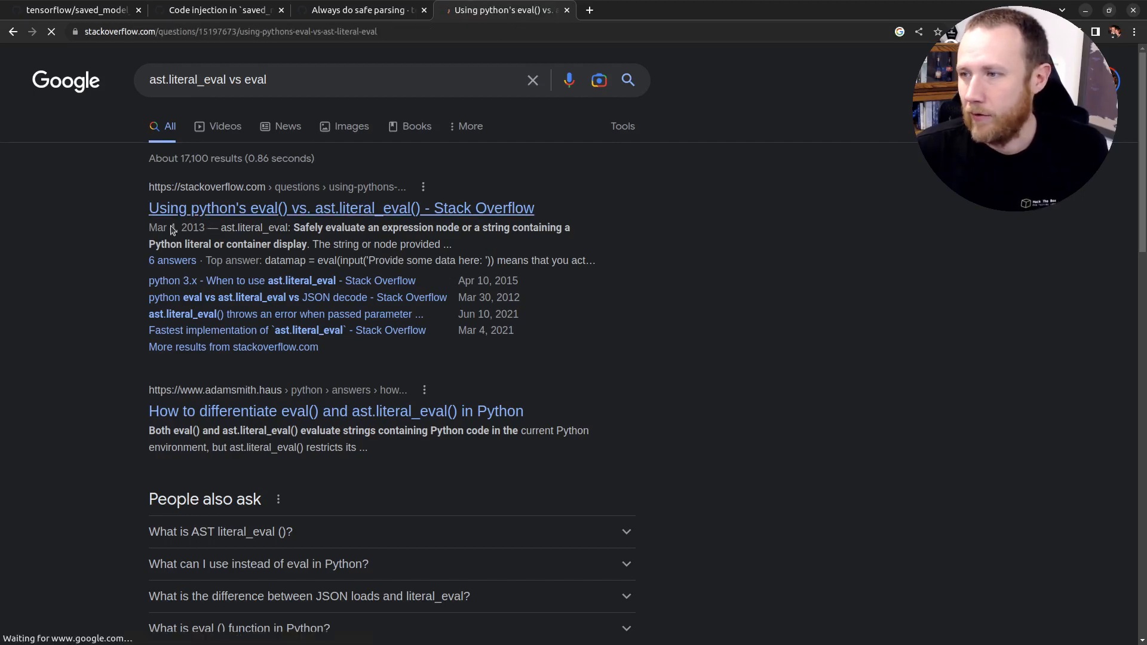
left_click(341, 207)
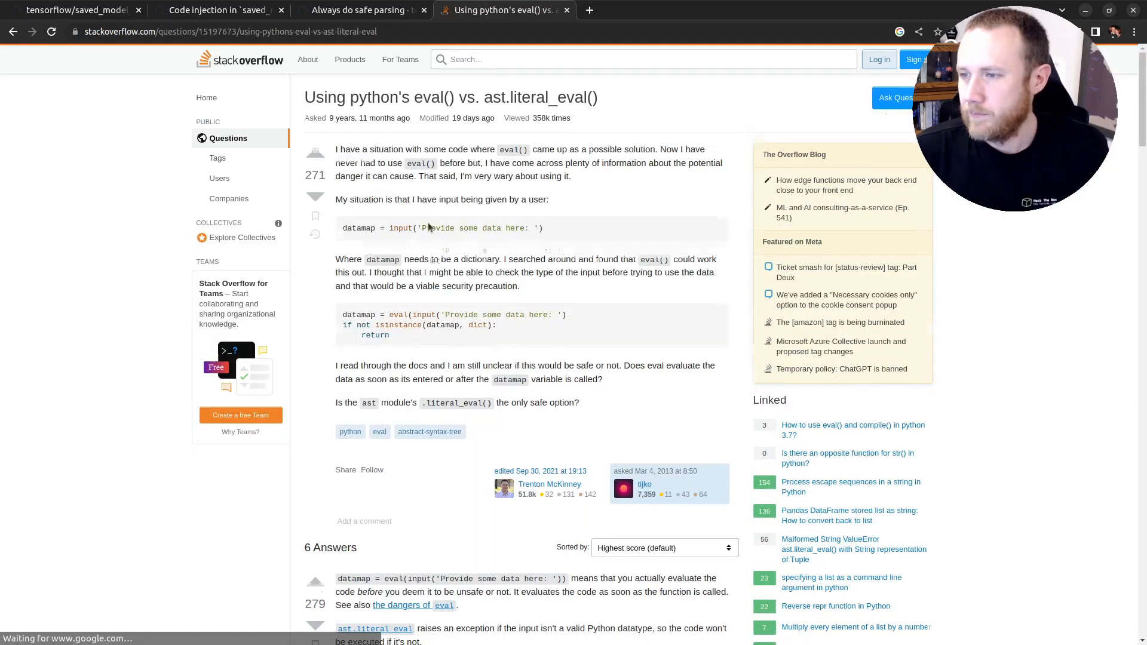
scroll("down", 3)
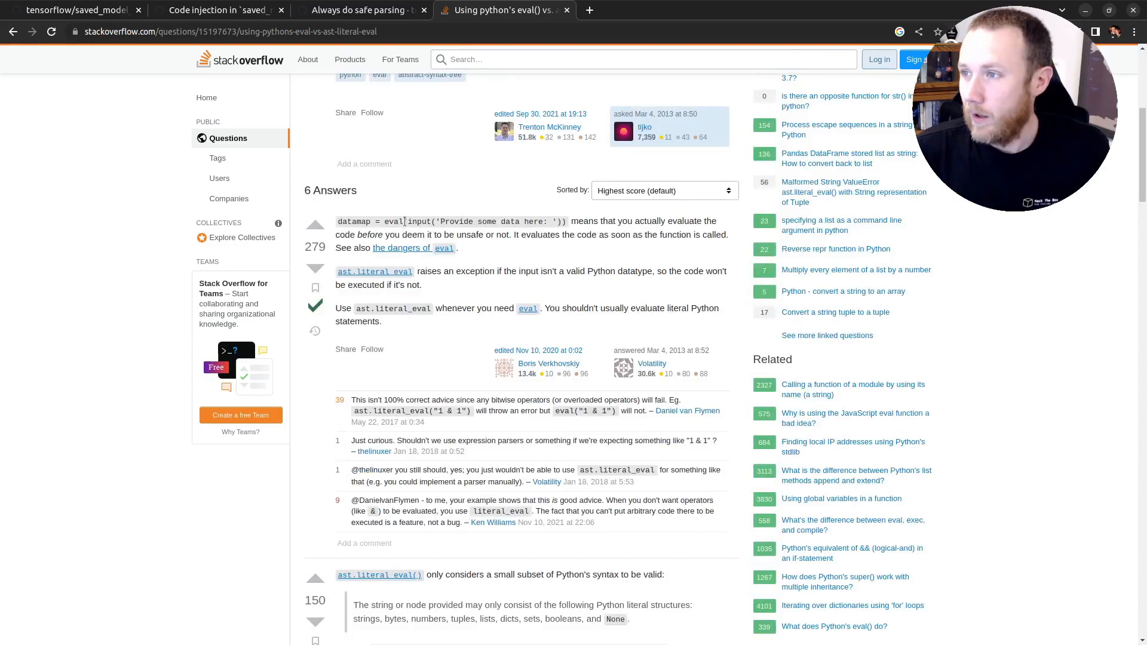
scroll("down", 3)
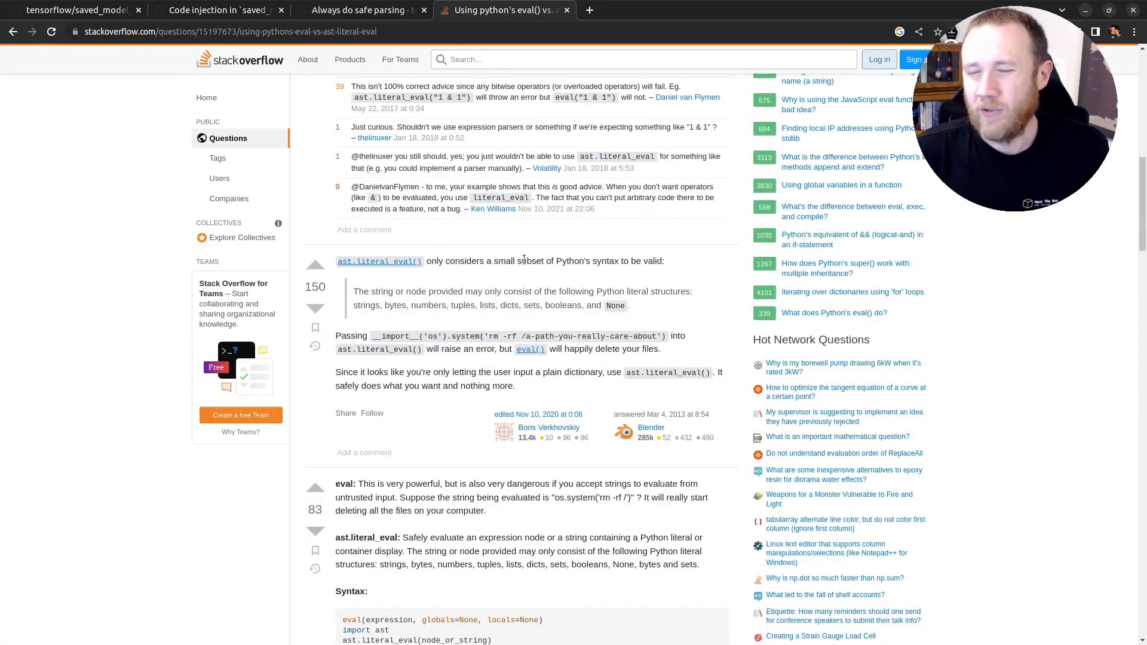
mouse_move(469, 278)
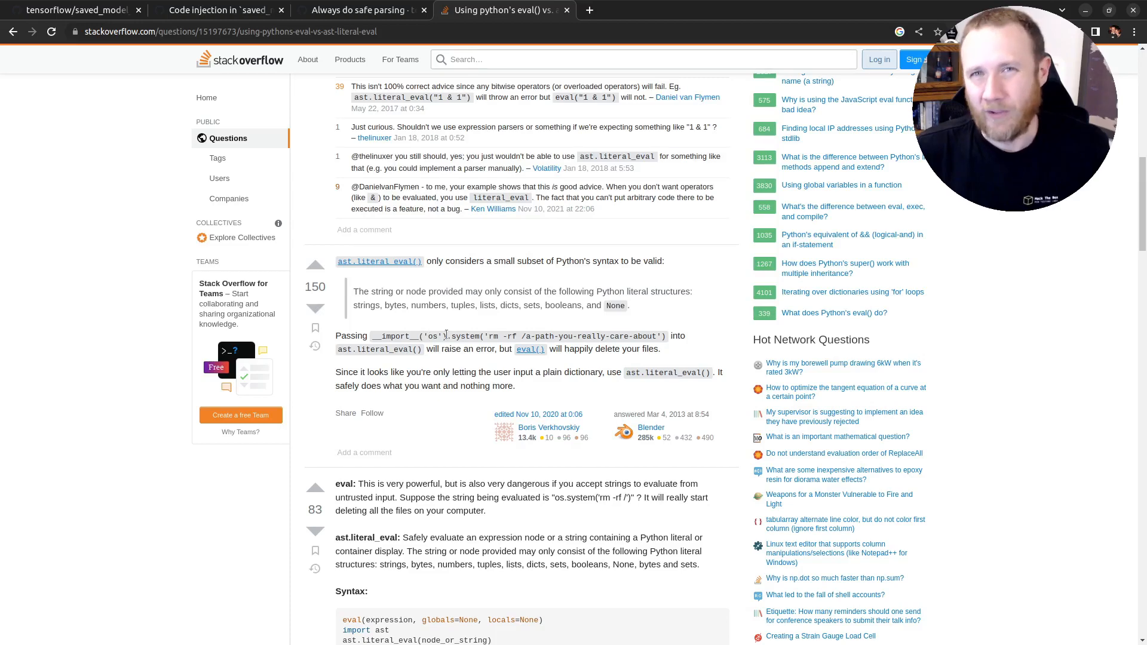
mouse_move(508, 380)
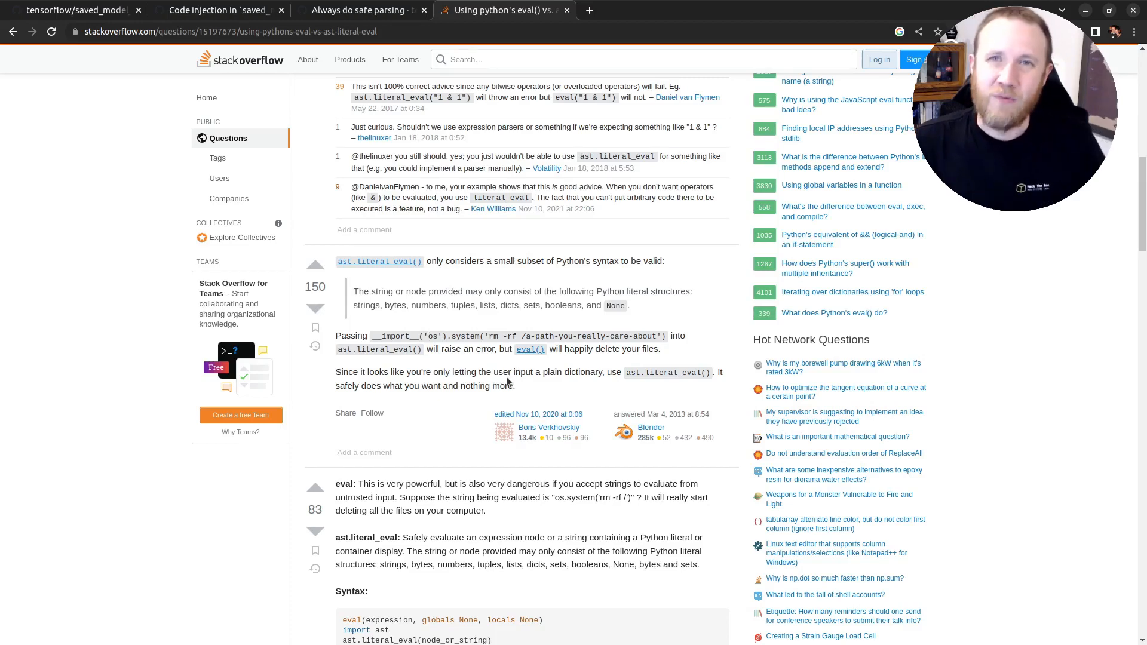
left_click(73, 10)
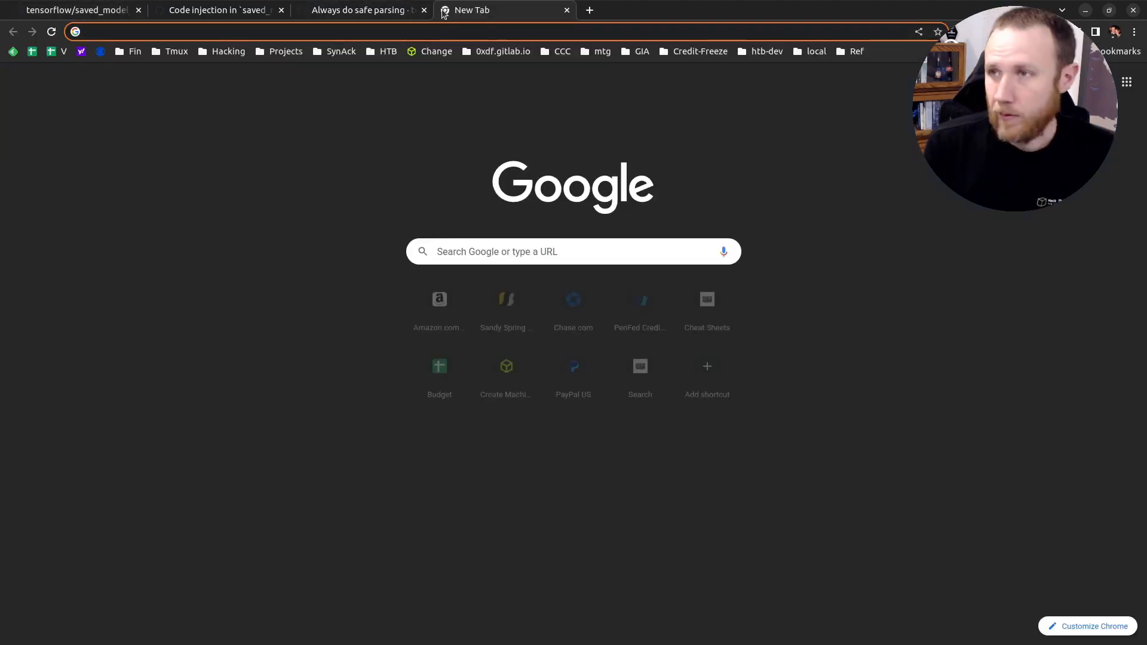
Go to github.com/tensorflow/tensorflow and search the repository for preprocess_input_exprs_arg_string, listing 4 code results.
type("gitlab.com/0xdf/aoc2022")
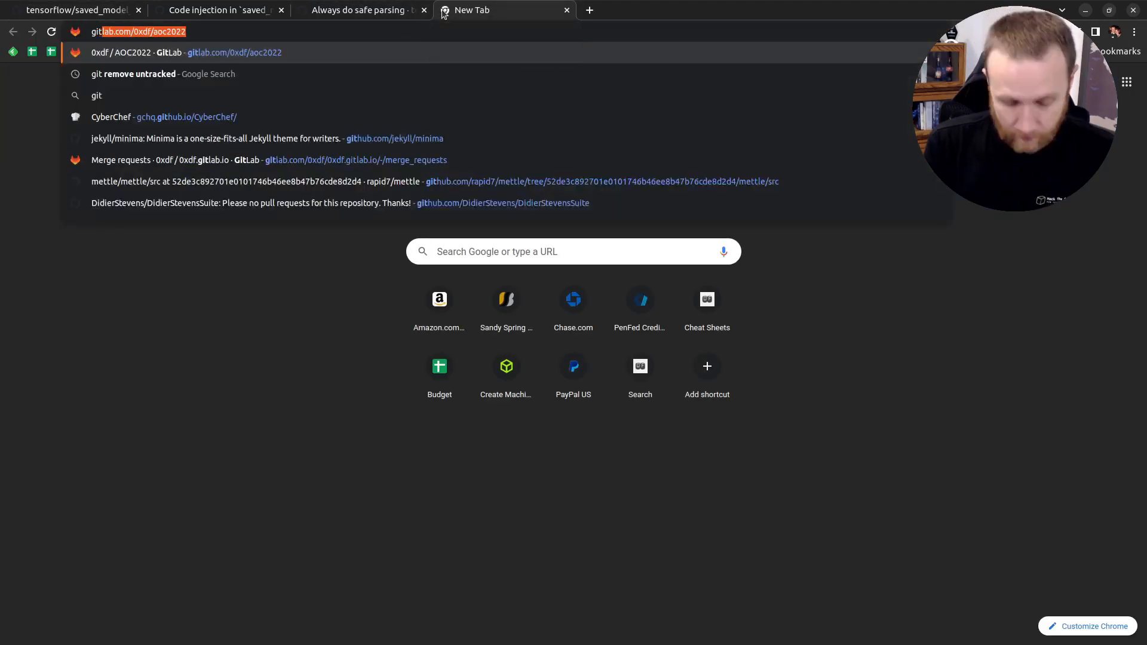
type("github tensorfl")
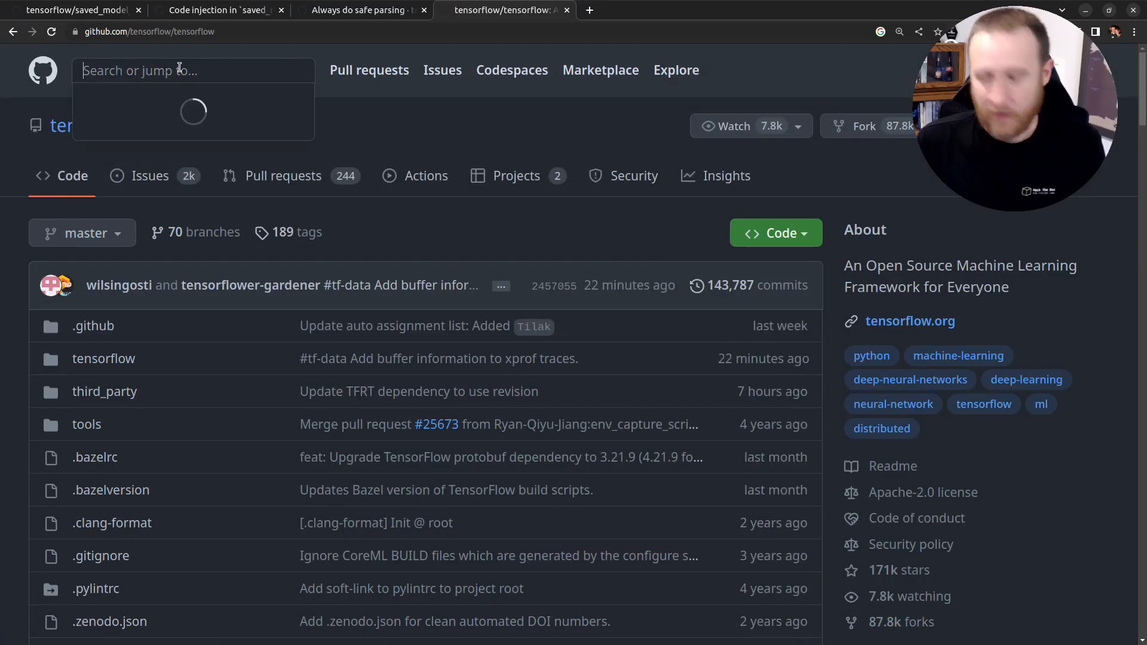
type("pro")
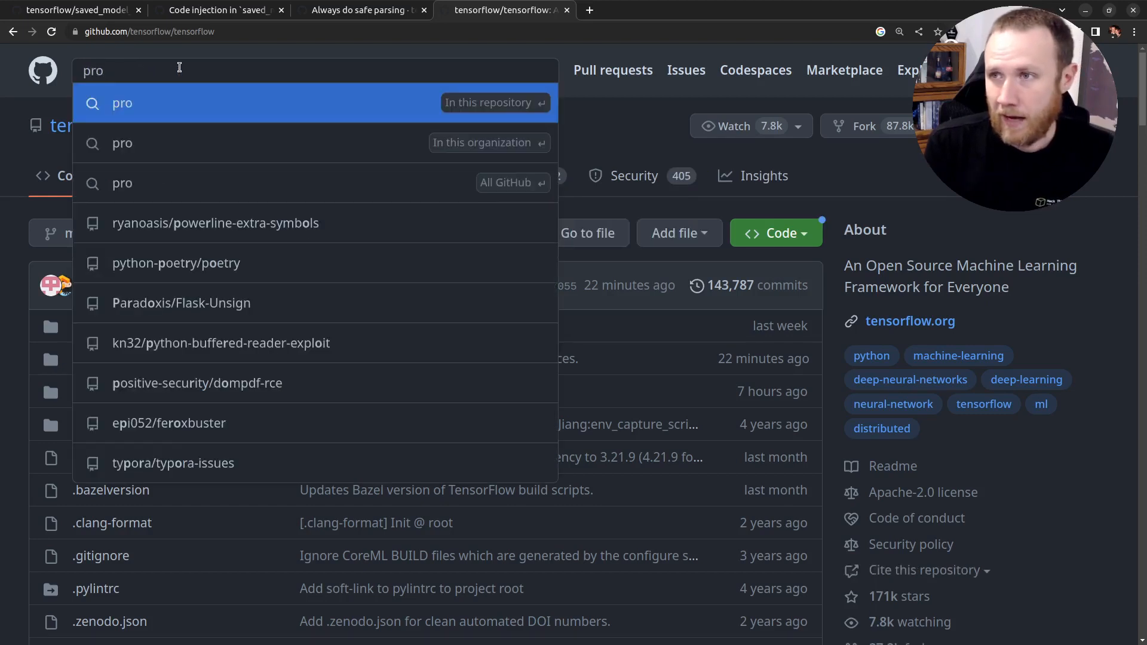
type("preprocess_input_exprs_arg")
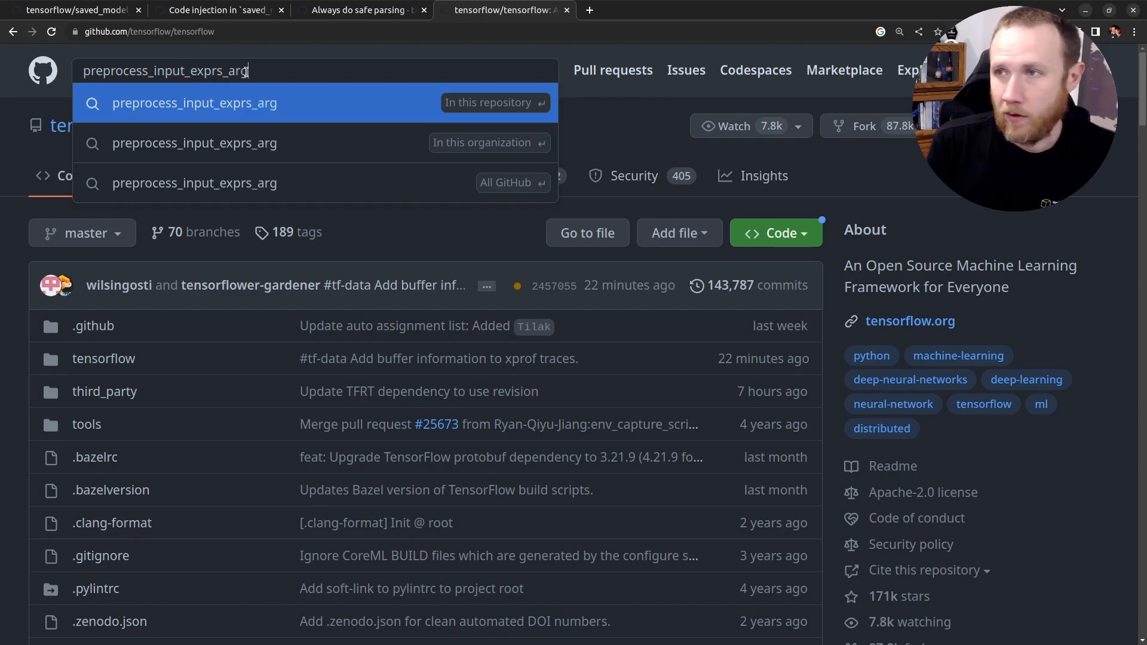
type("_string")
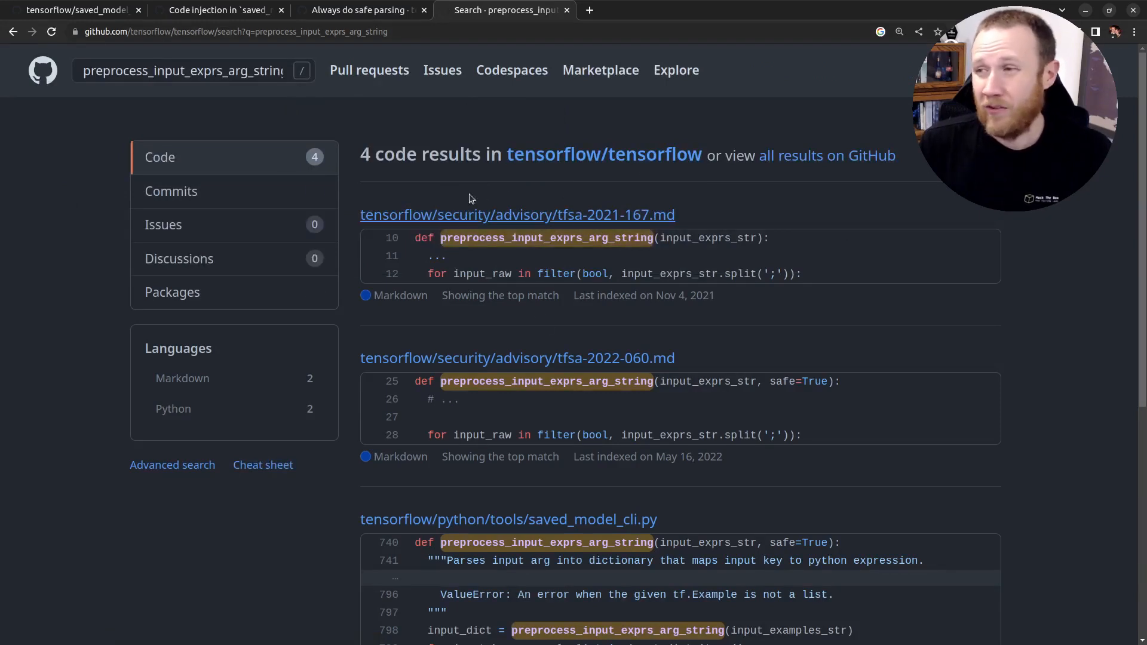
mouse_move(517, 215)
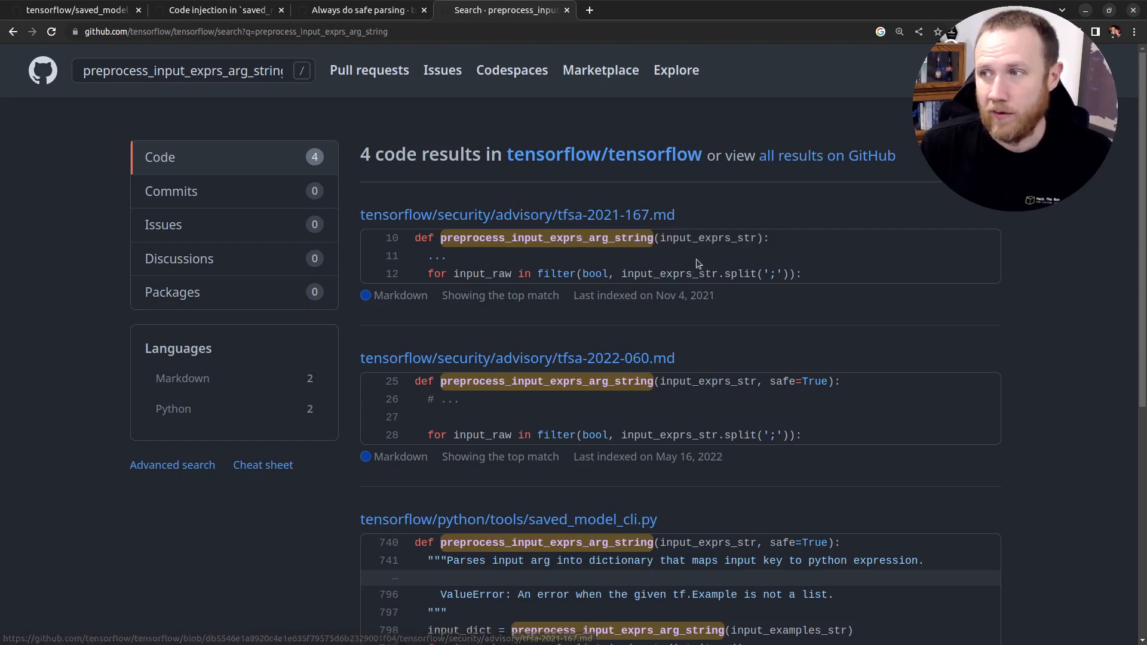
Open the tensorflow/python/tools/saved_model_cli.py result at commit a555960862.
scroll("down", 3)
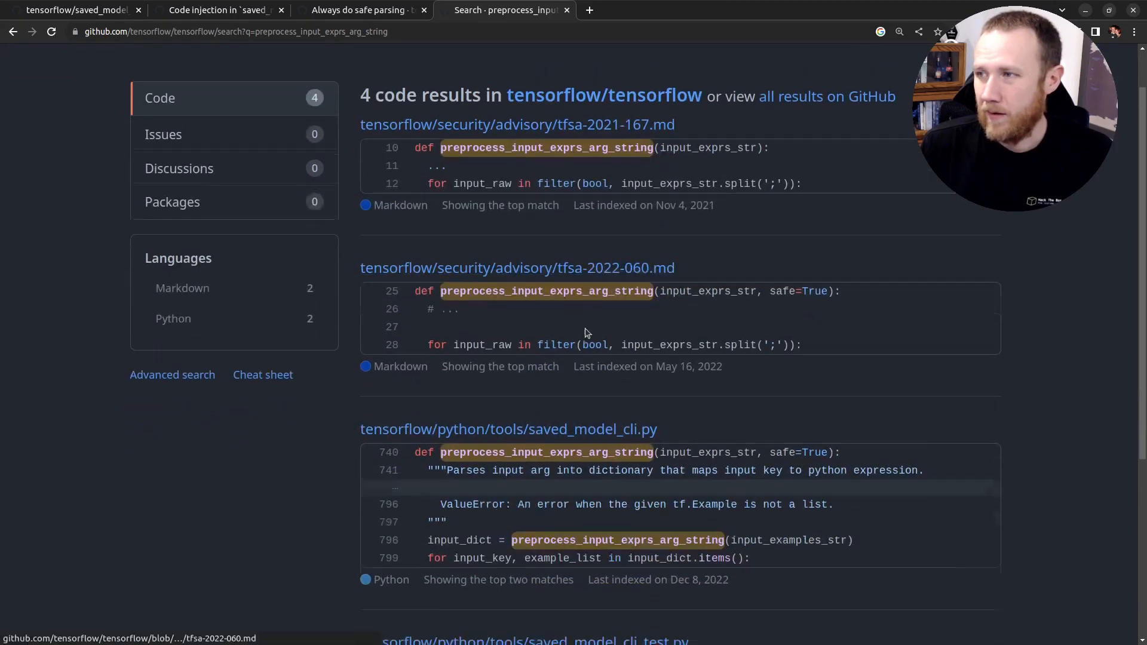
scroll("down", 3)
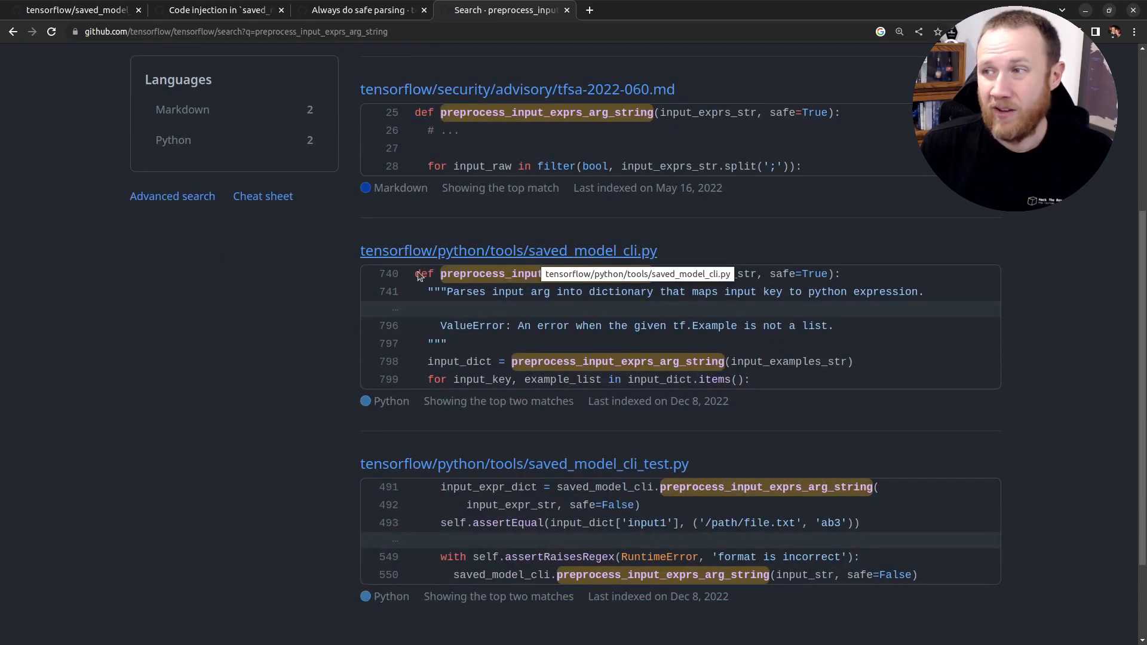
mouse_move(411, 283)
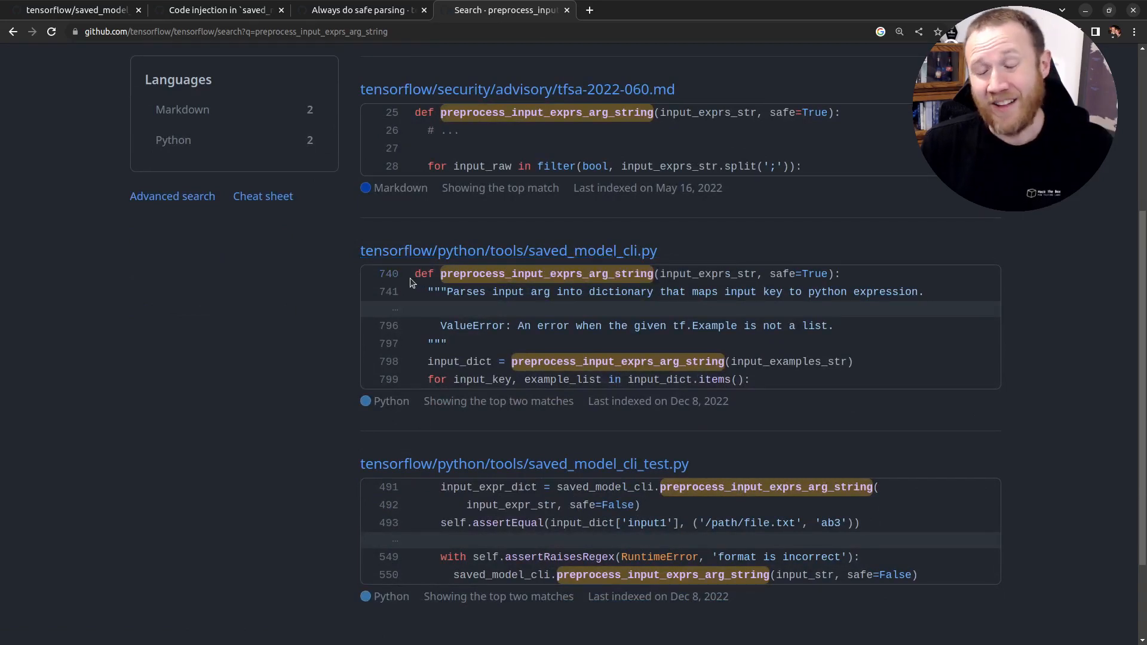
scroll("down", 3)
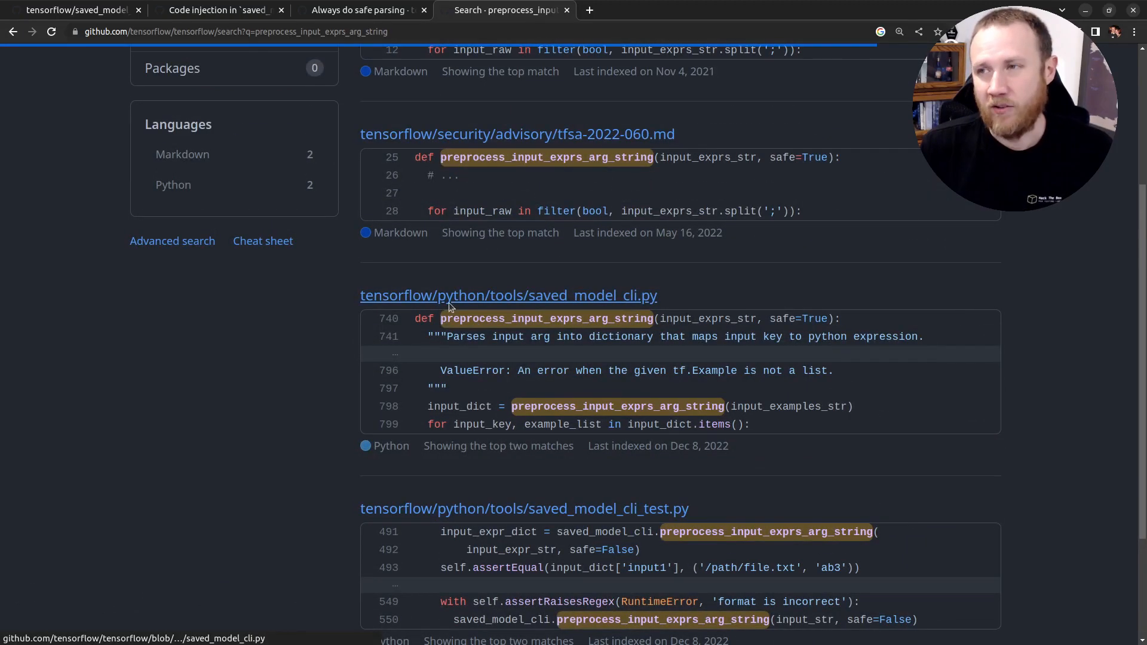
left_click(508, 295)
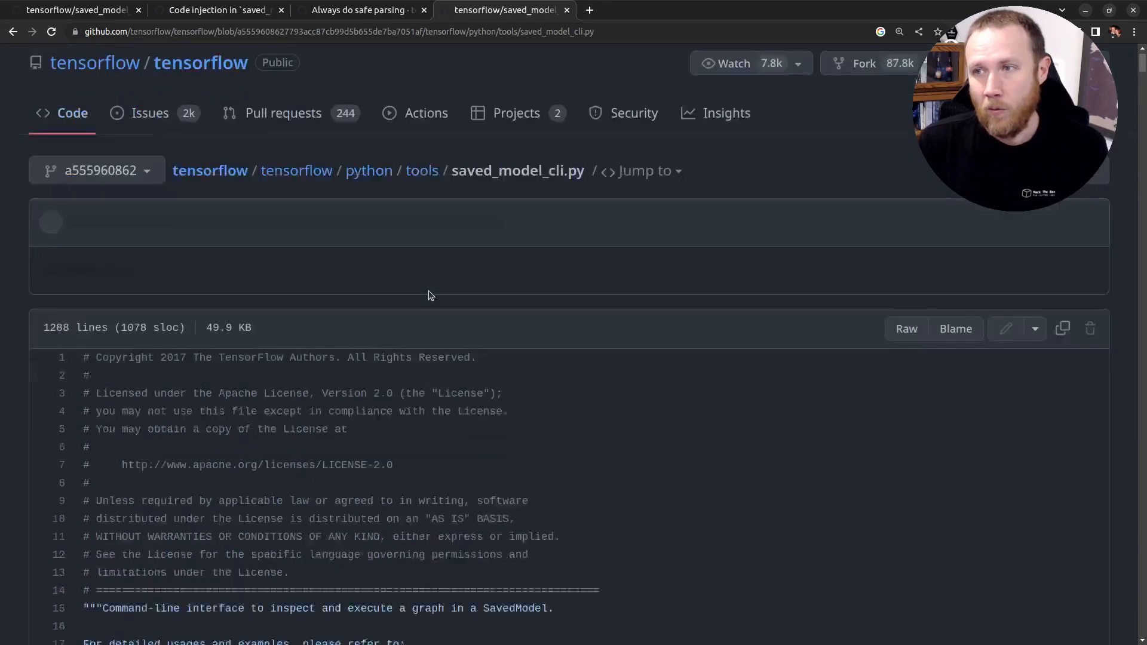